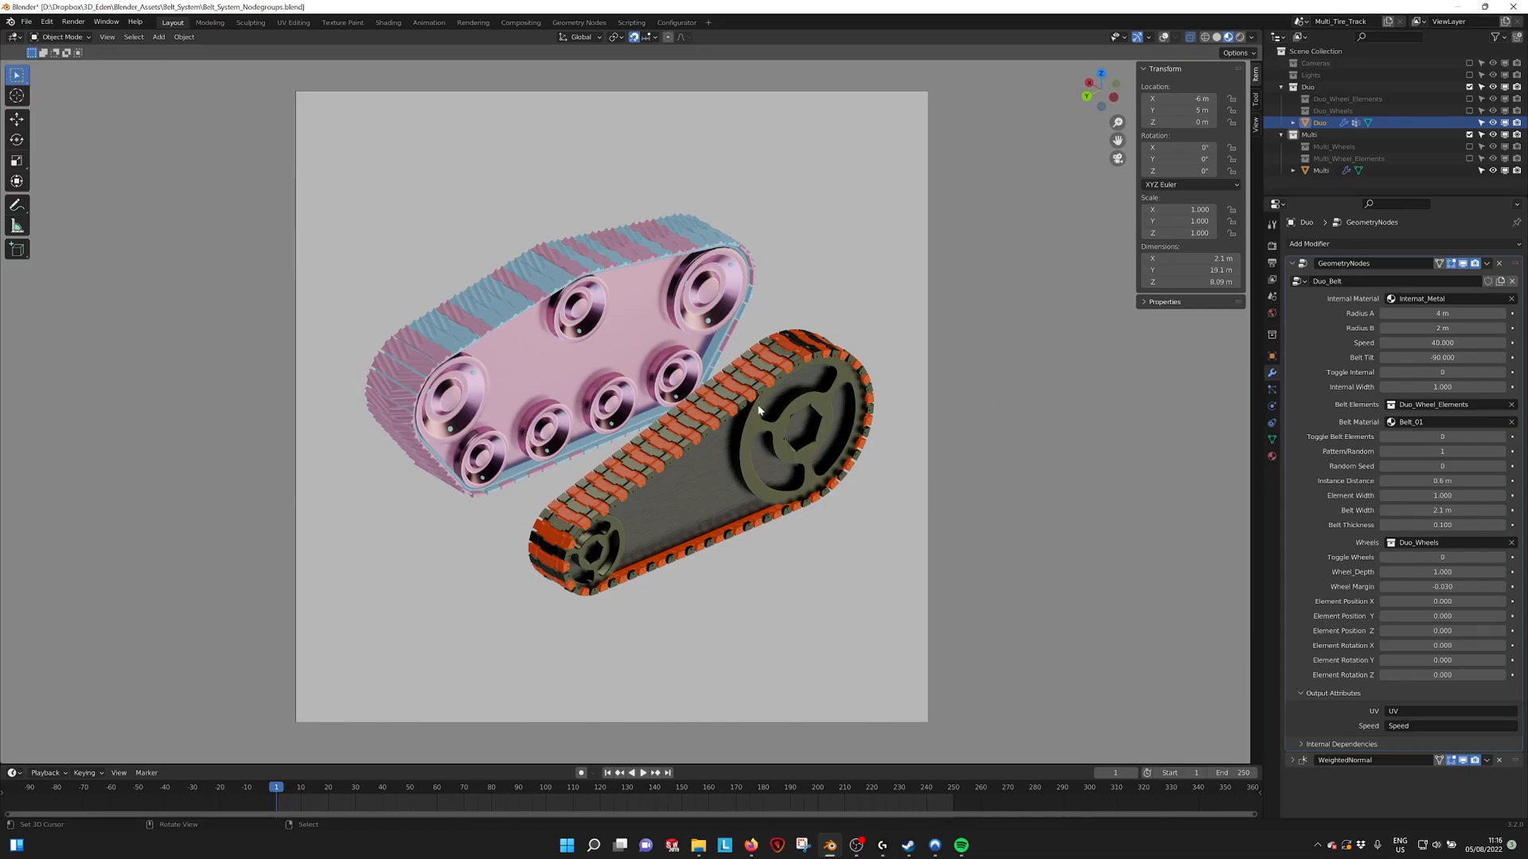
{"action": "mouse_move", "coordinate": [688, 426]}
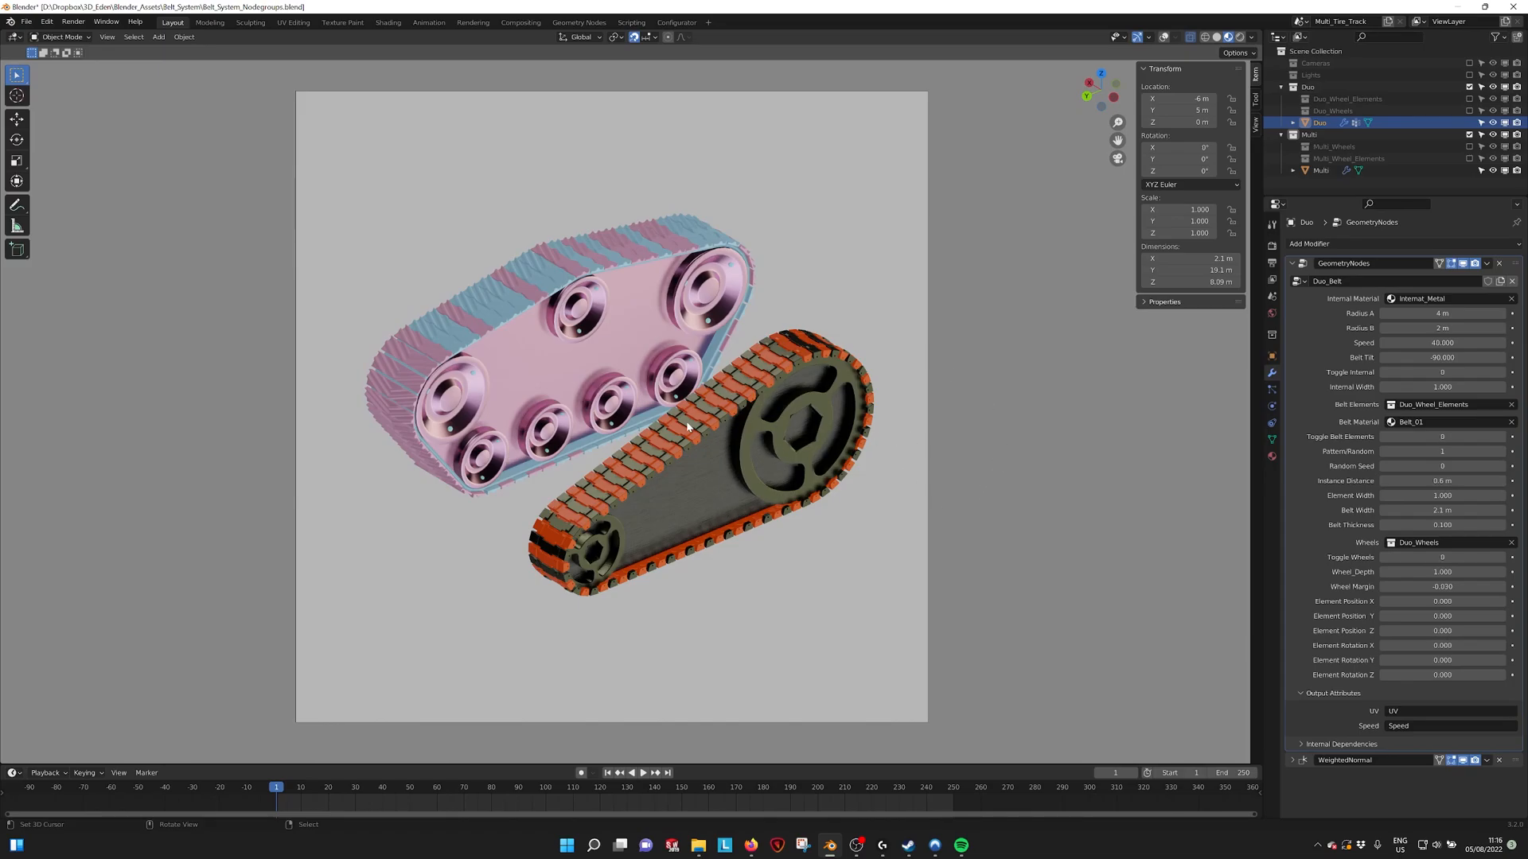
{"action": "mouse_move", "coordinate": [743, 475]}
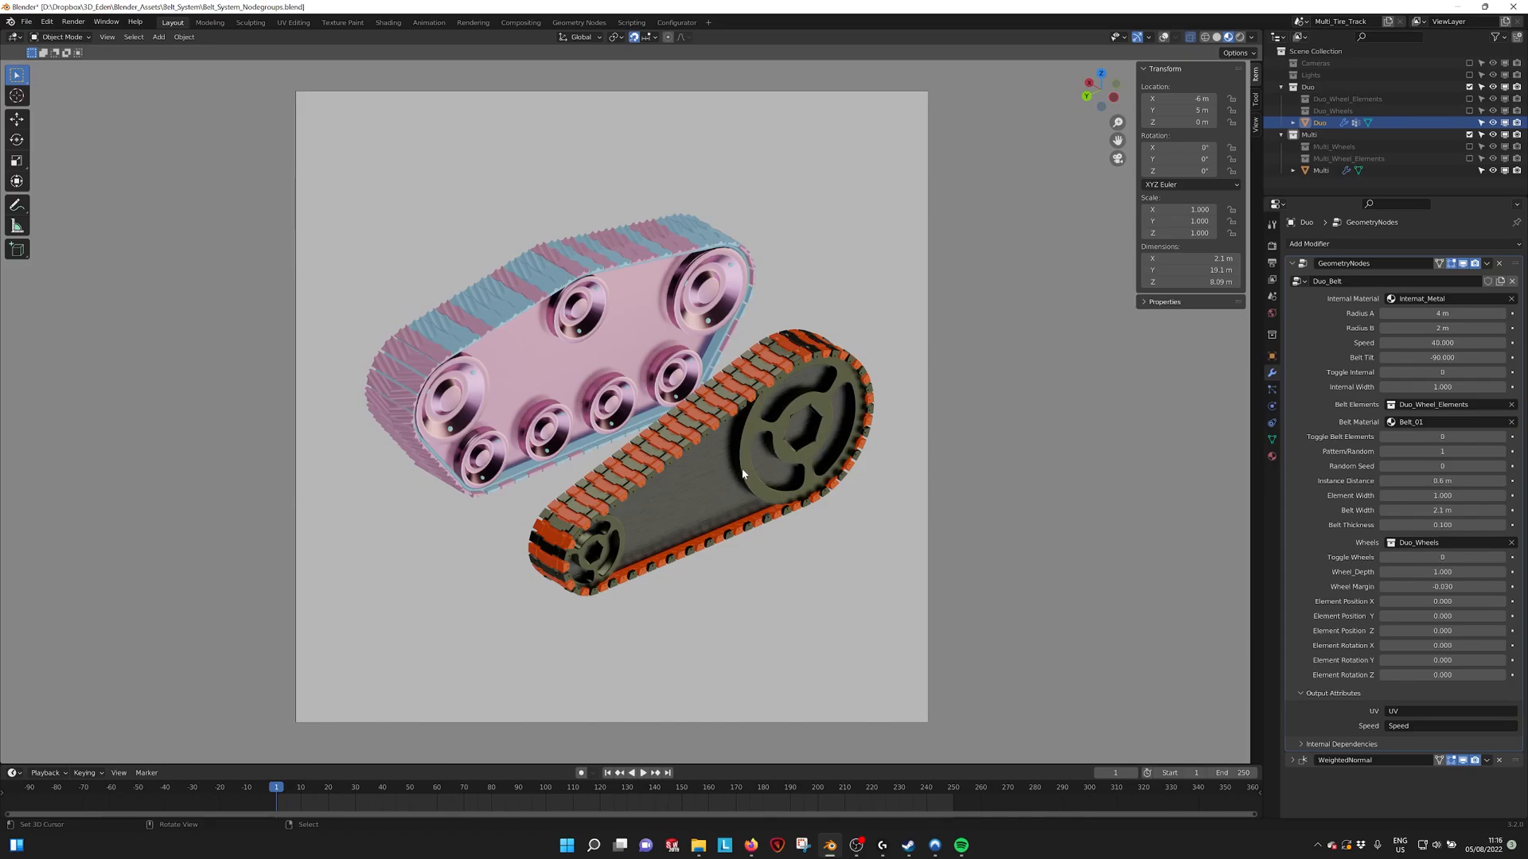
{"action": "mouse_move", "coordinate": [879, 345]}
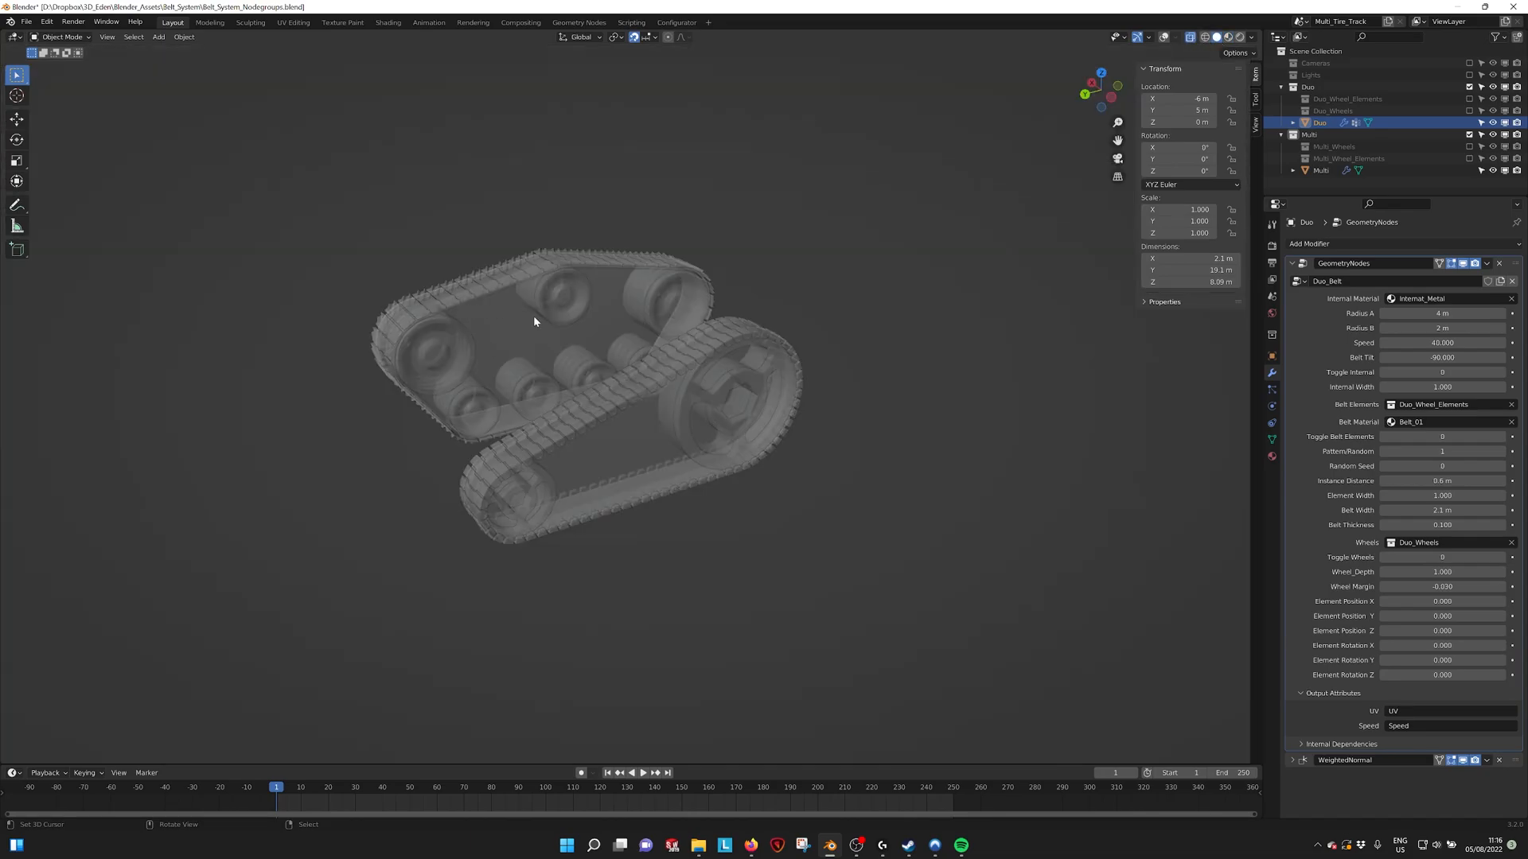
Hide the Multi object so only the duo belt remains in view.
{"action": "left_click", "coordinate": [1321, 170]}
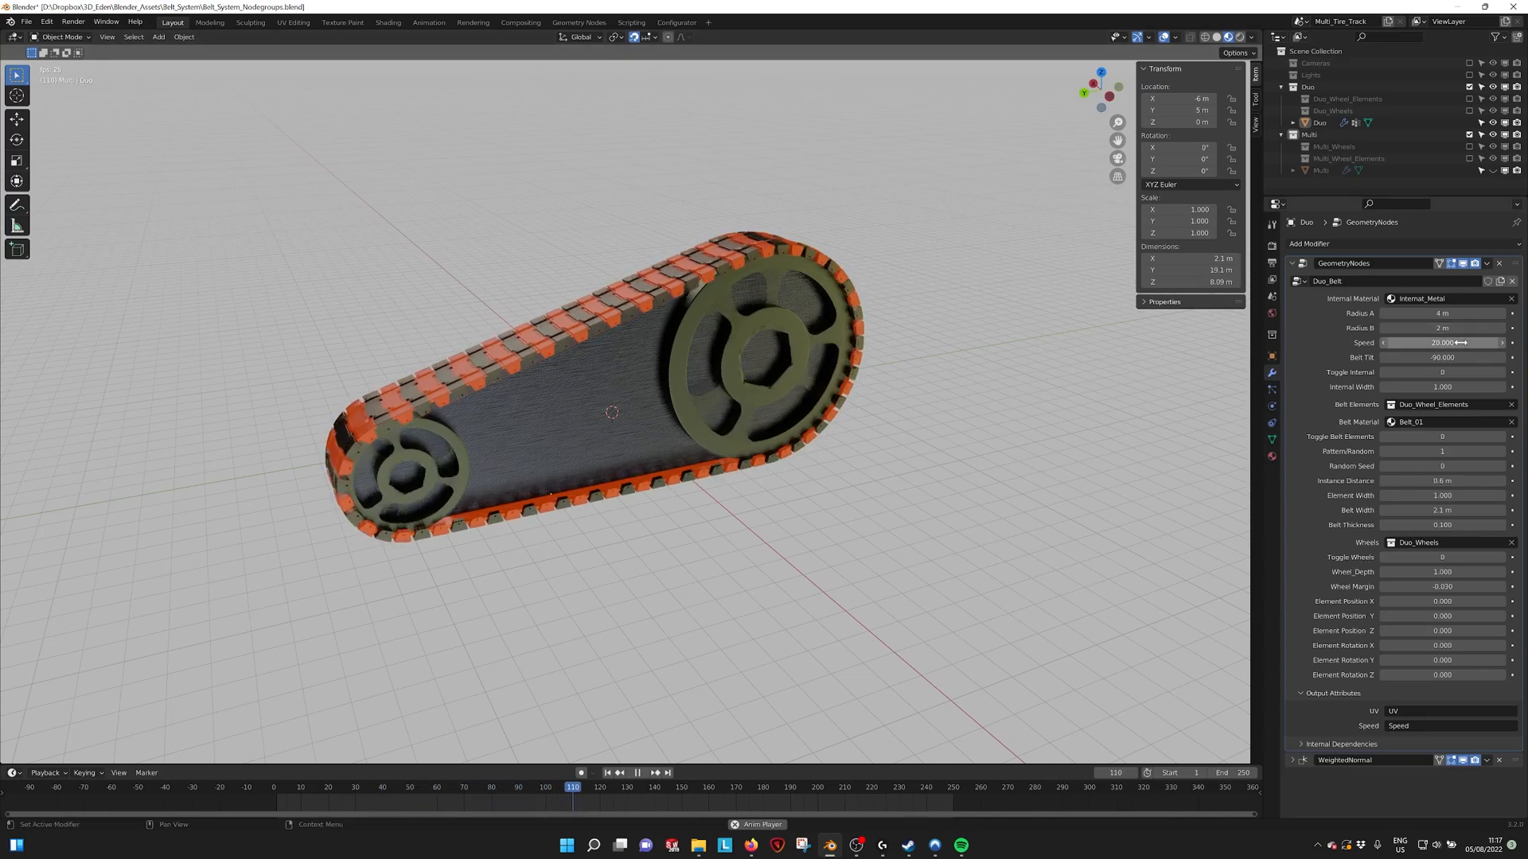
Set Toggle Belt Elements to 1 so the duo belt becomes one continuous band.
{"action": "left_click", "coordinate": [1442, 343]}
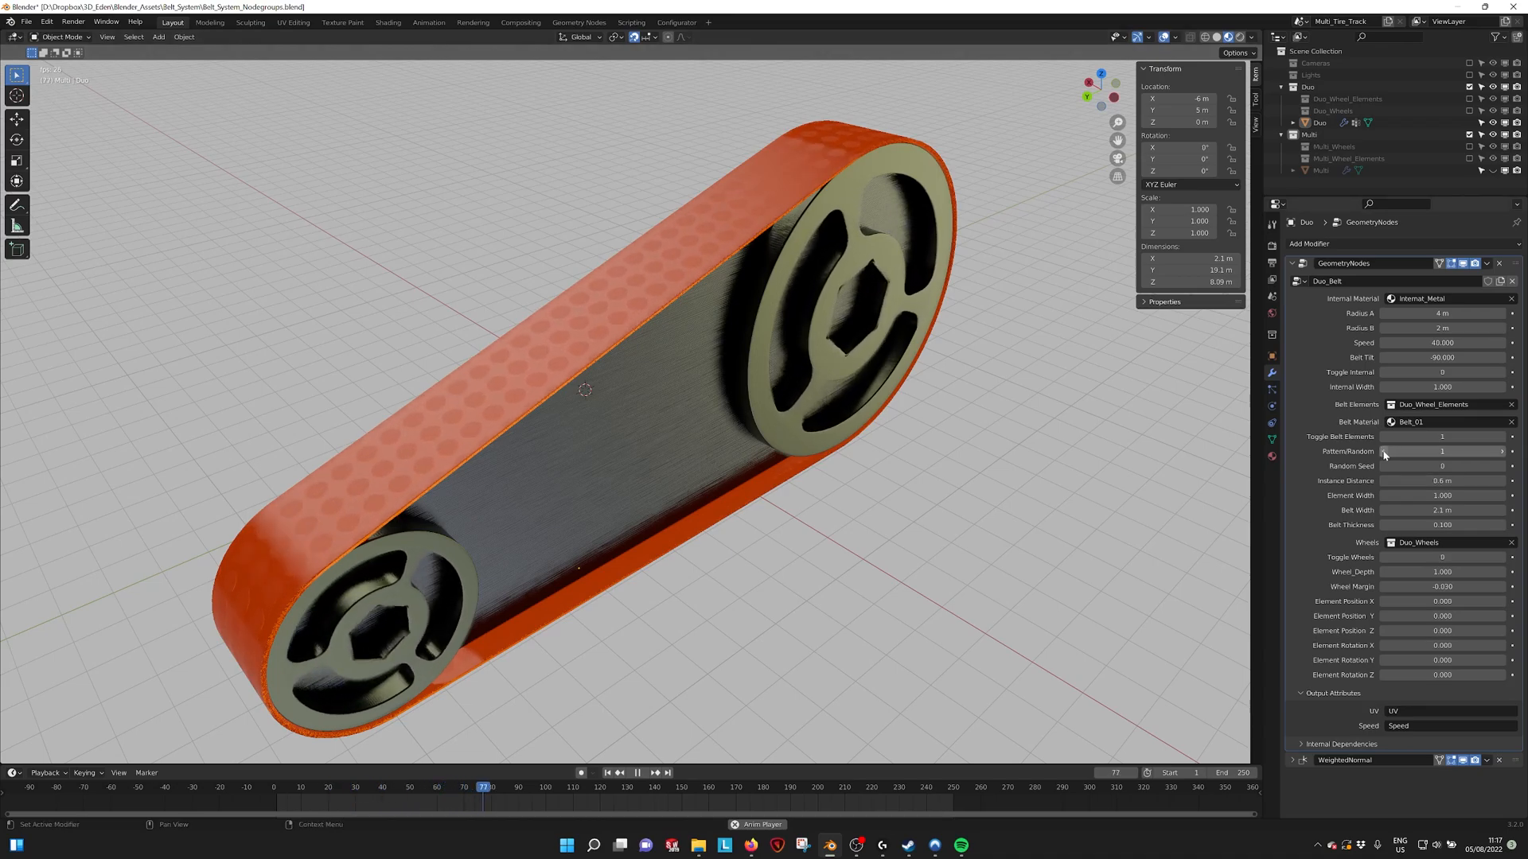
Select Cube.008, the single orange belt link, to show it with its Bevel modifier.
{"action": "left_click", "coordinate": [639, 774]}
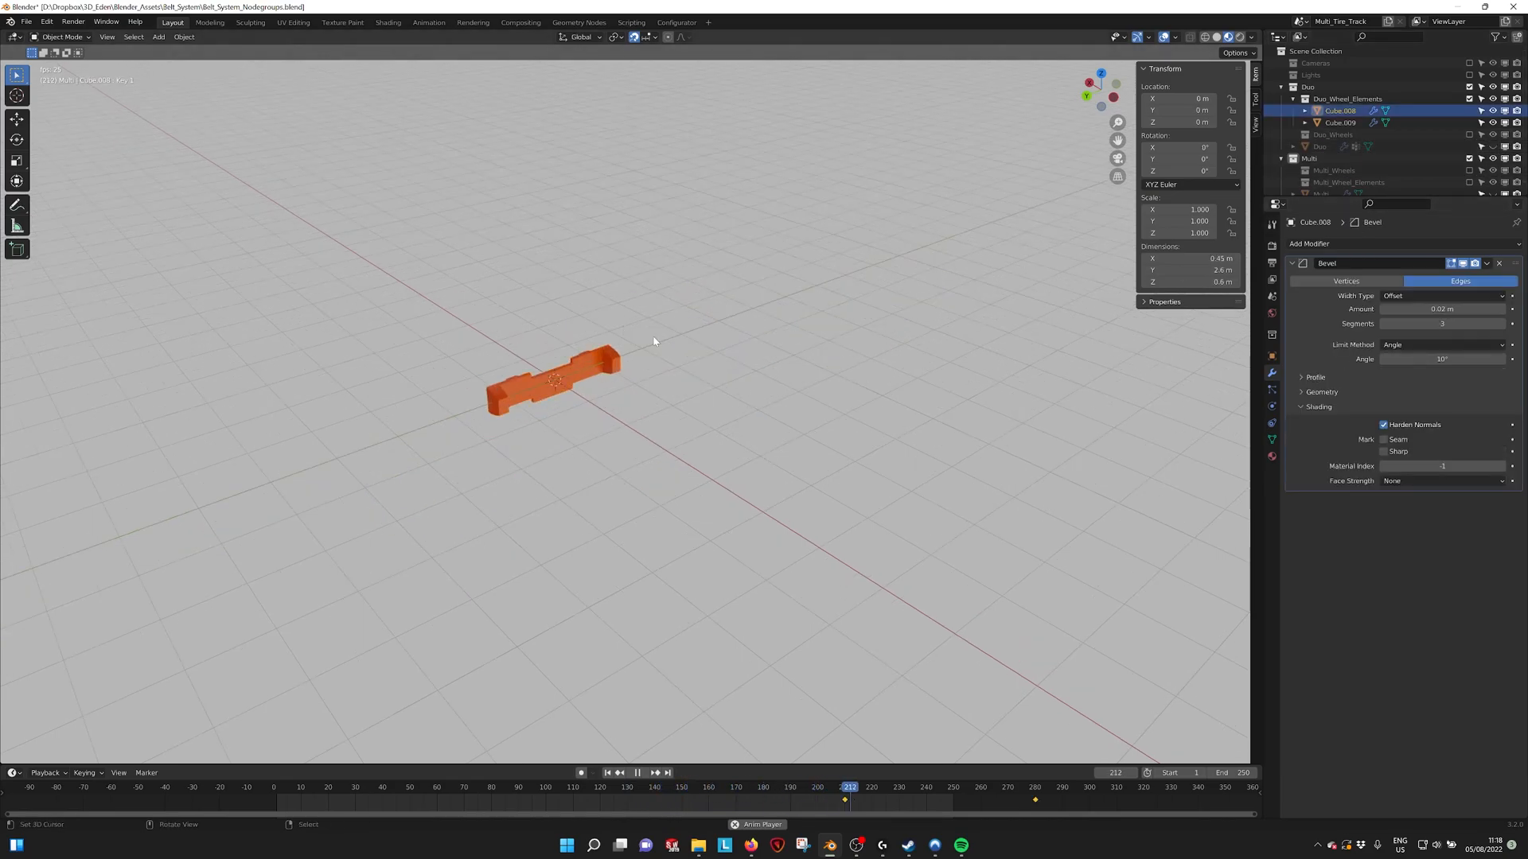
Adjust the duo belt's link settings, returning to individual links with wider elements.
{"action": "left_click_drag", "start_coordinate": [554, 381], "coordinate": [519, 307]}
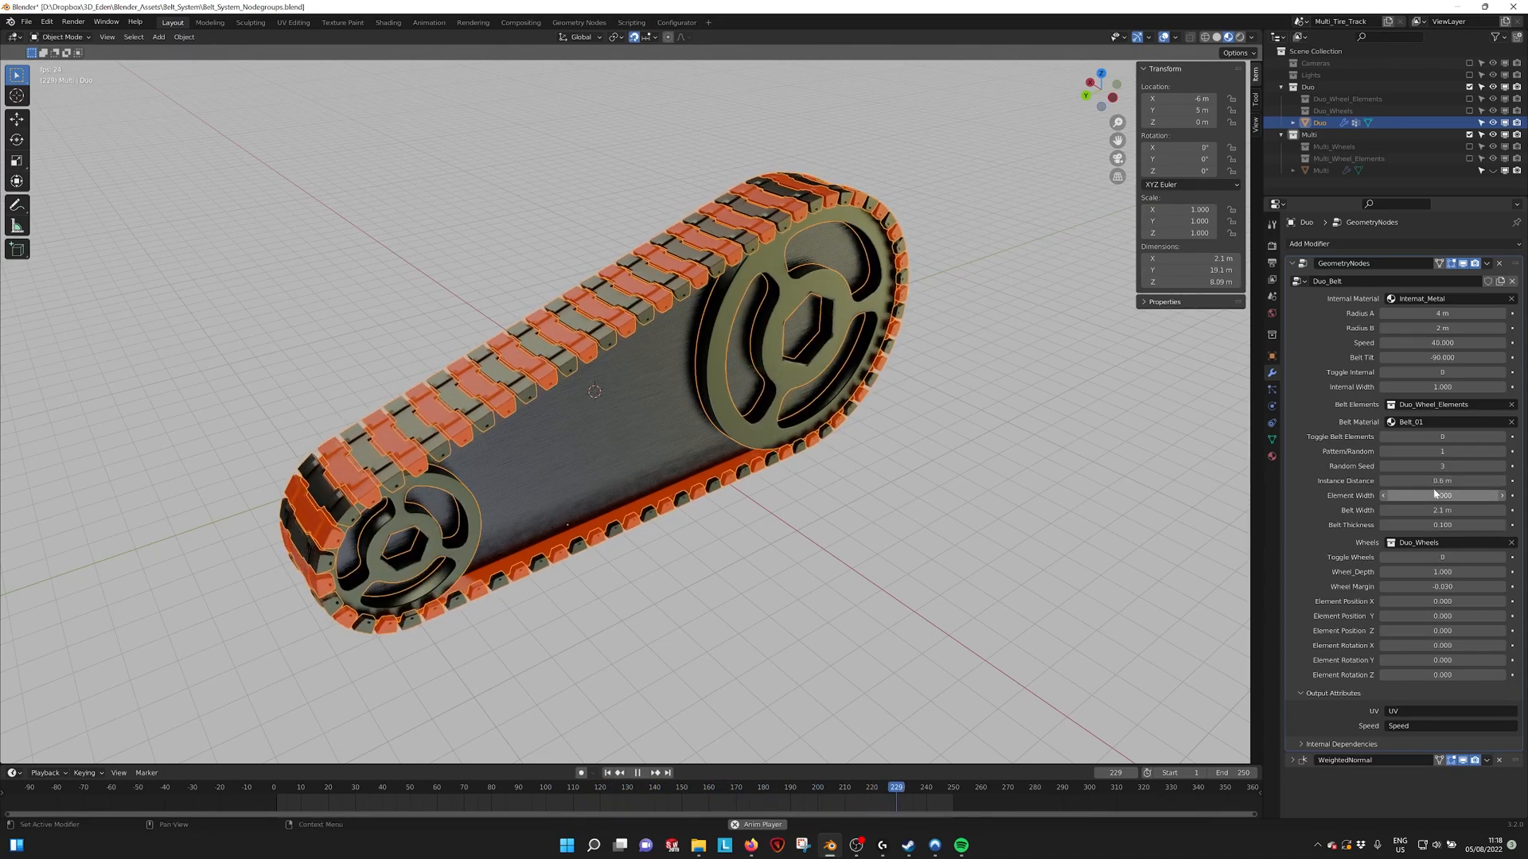
Increase Belt Thickness and shift Element Position X on the duo belt before resetting them.
{"action": "left_click_drag", "start_coordinate": [1432, 495], "coordinate": [1452, 495]}
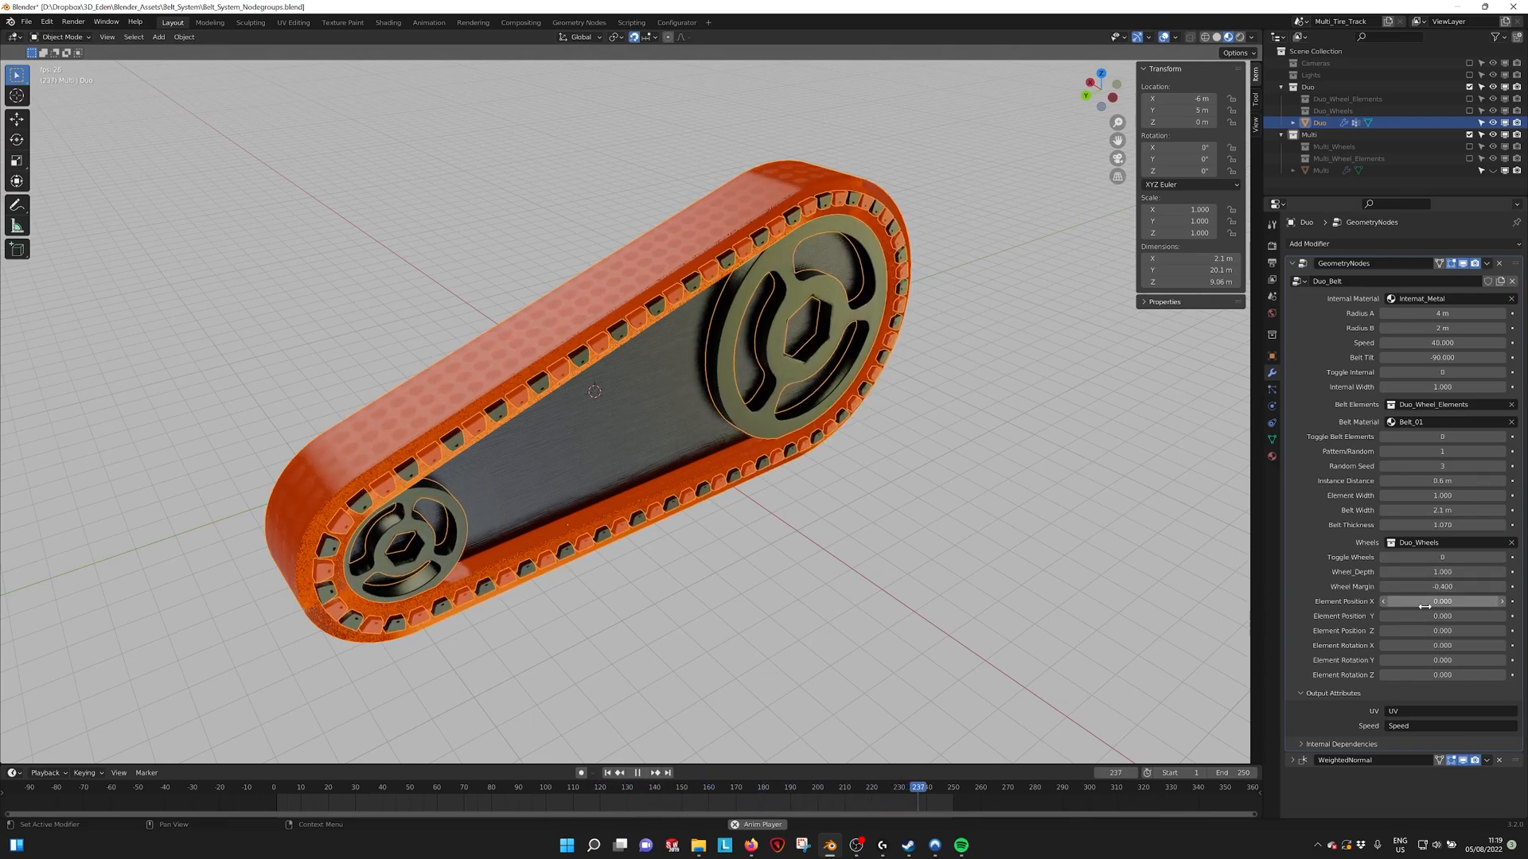
{"action": "left_click_drag", "start_coordinate": [1423, 602], "coordinate": [1446, 601]}
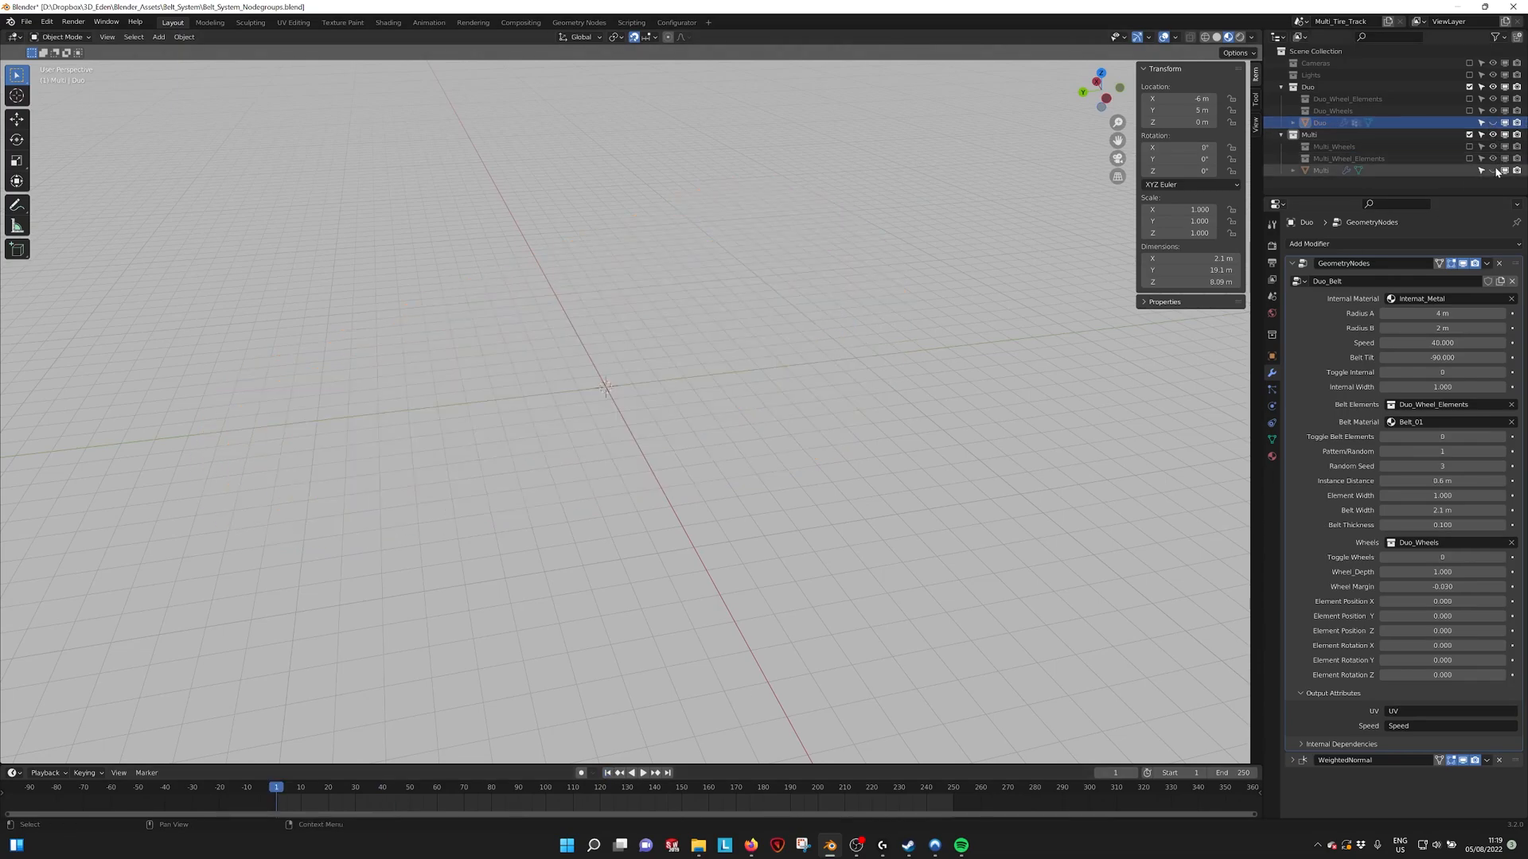
Unhide the Multi tank belt and enter Edit Mode on its guide outline.
{"action": "left_click", "coordinate": [1321, 170]}
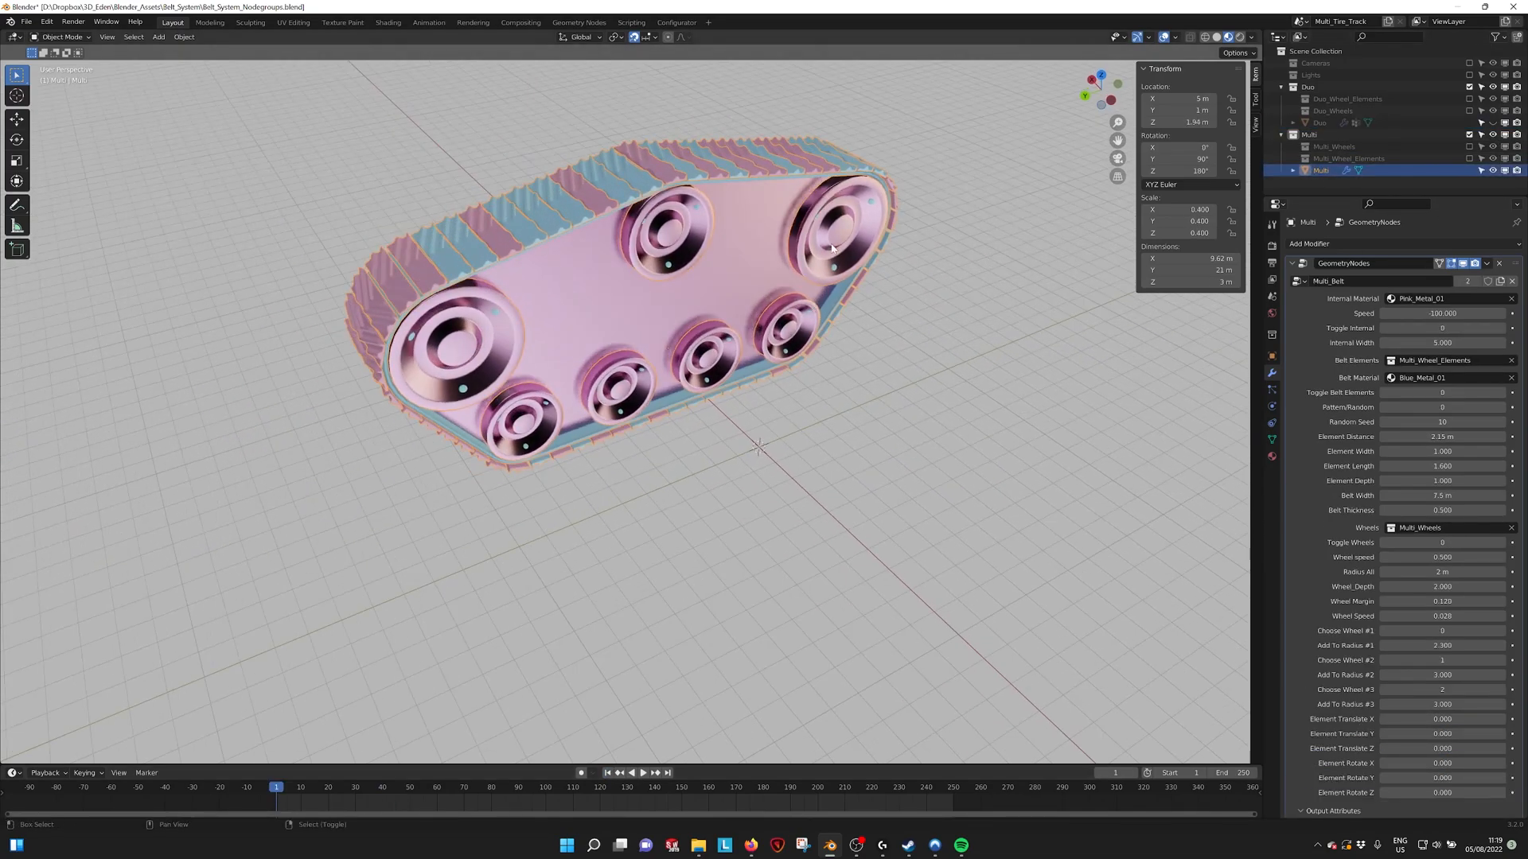
{"action": "key", "text": "Tab"}
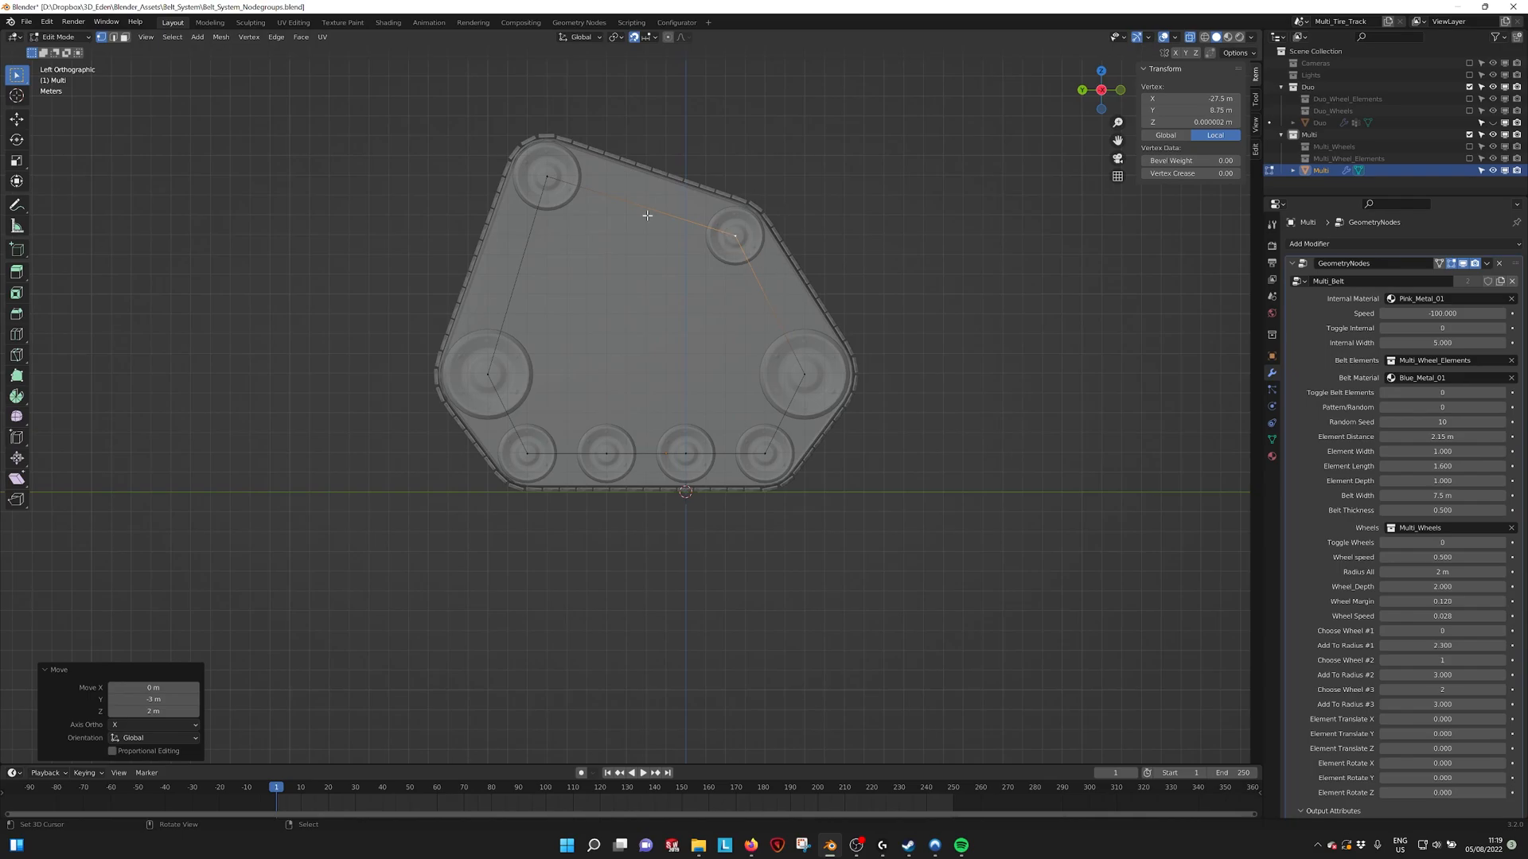
{"action": "mouse_move", "coordinate": [697, 280]}
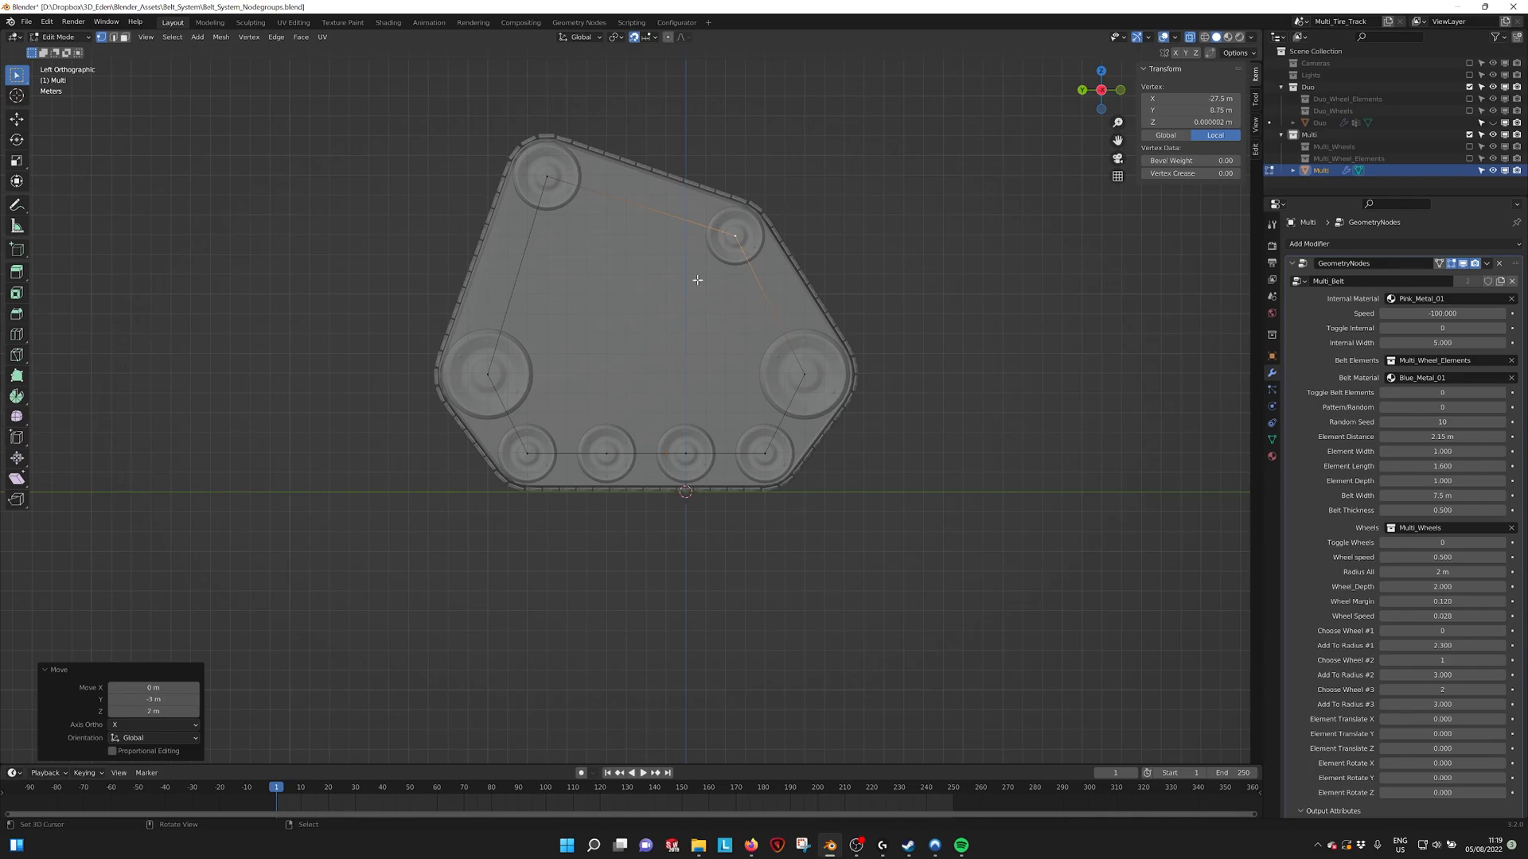
View the outline through the belt geometry, then leave Edit Mode to the shaded tank belt.
{"action": "key", "text": "Tab"}
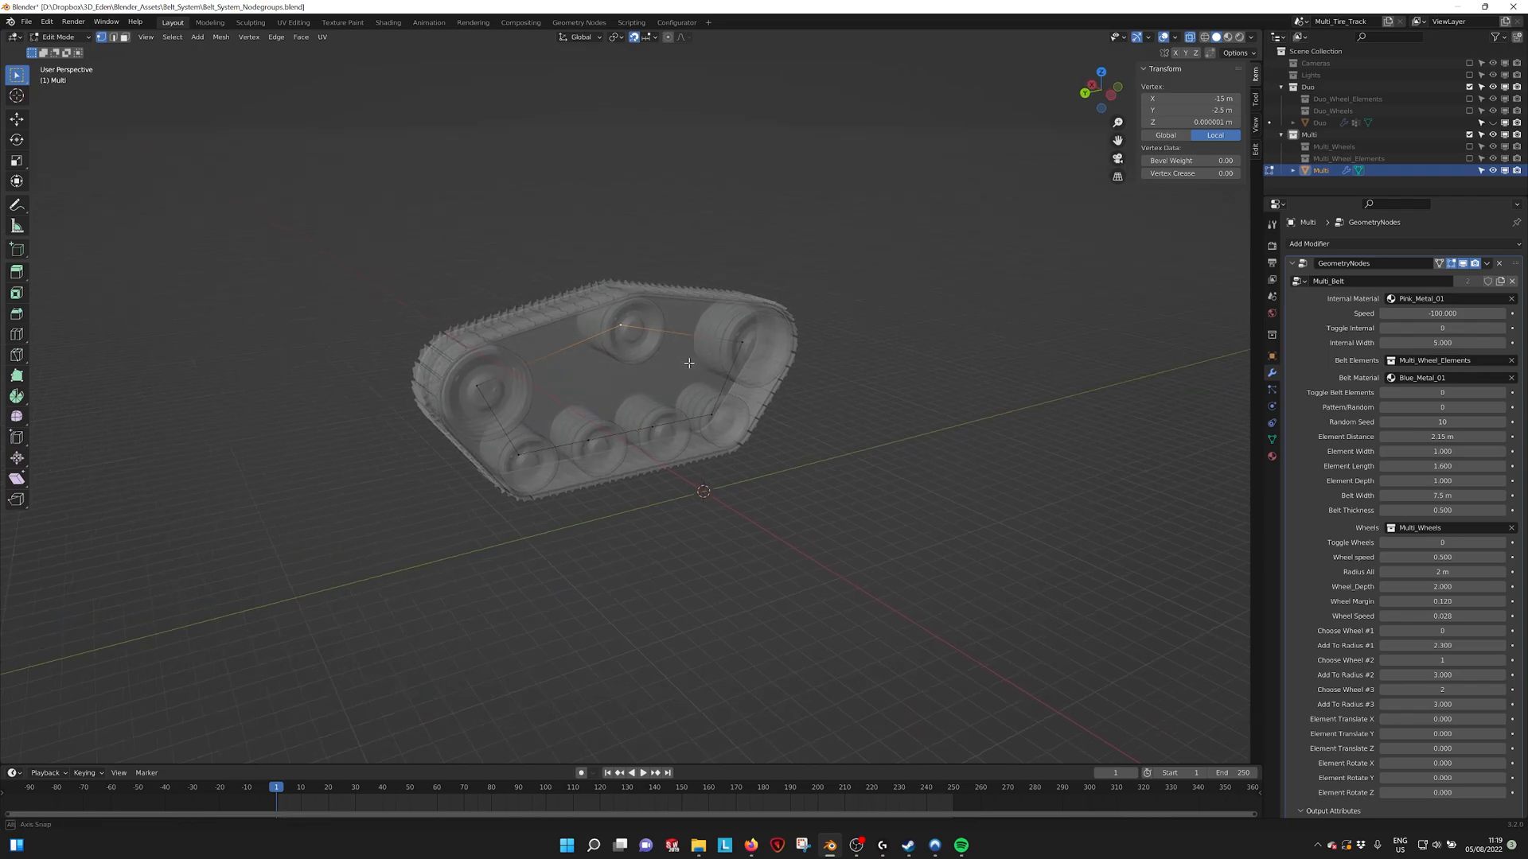
{"action": "key", "text": "Tab"}
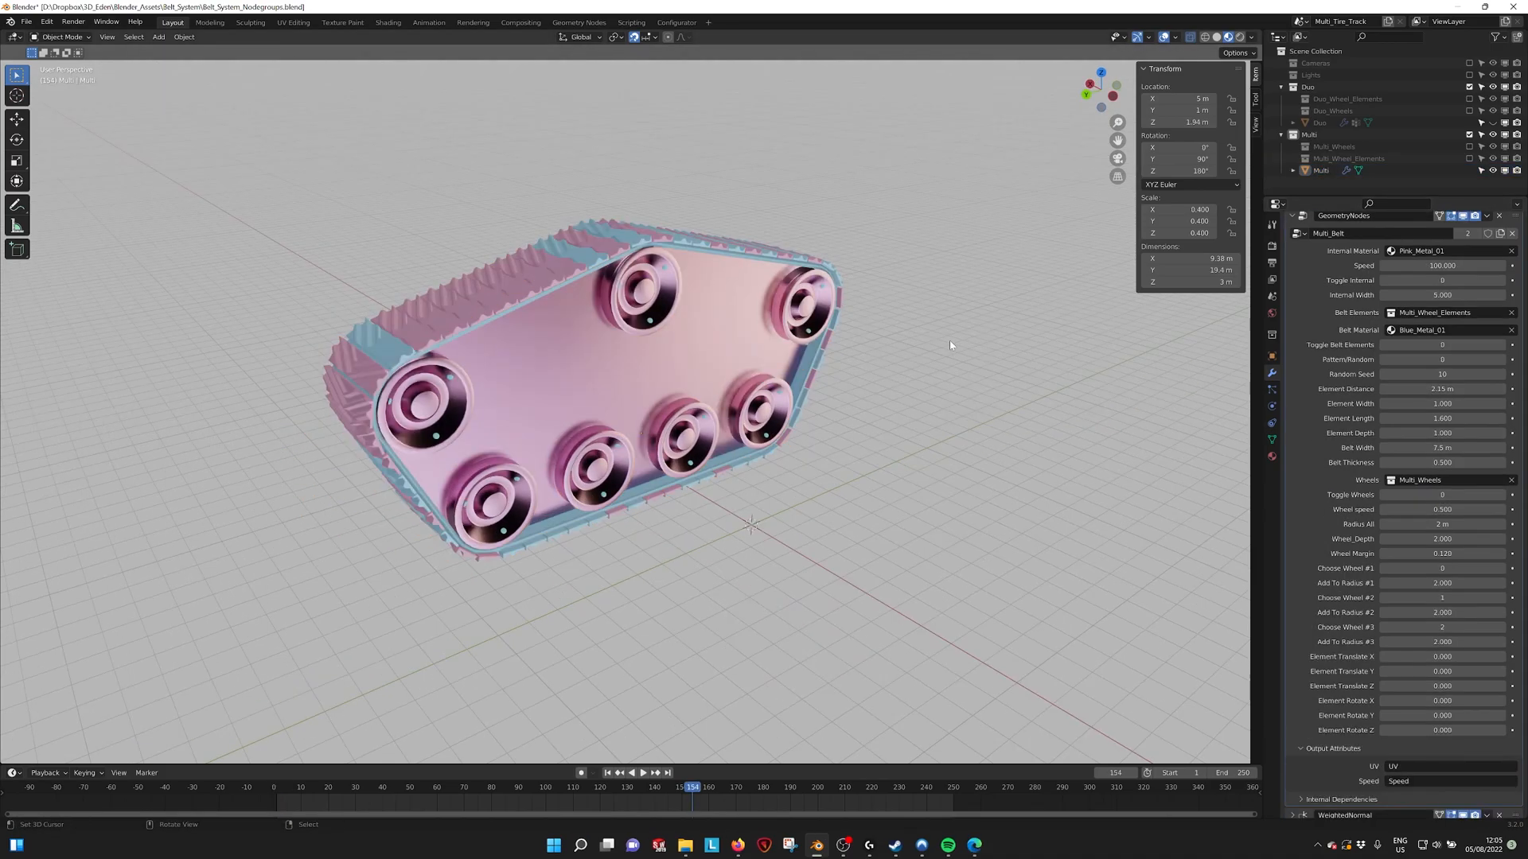
Raise Add To Radius #1 so the chosen tank wheel grows noticeably larger.
{"action": "left_click_drag", "start_coordinate": [950, 346], "coordinate": [848, 380]}
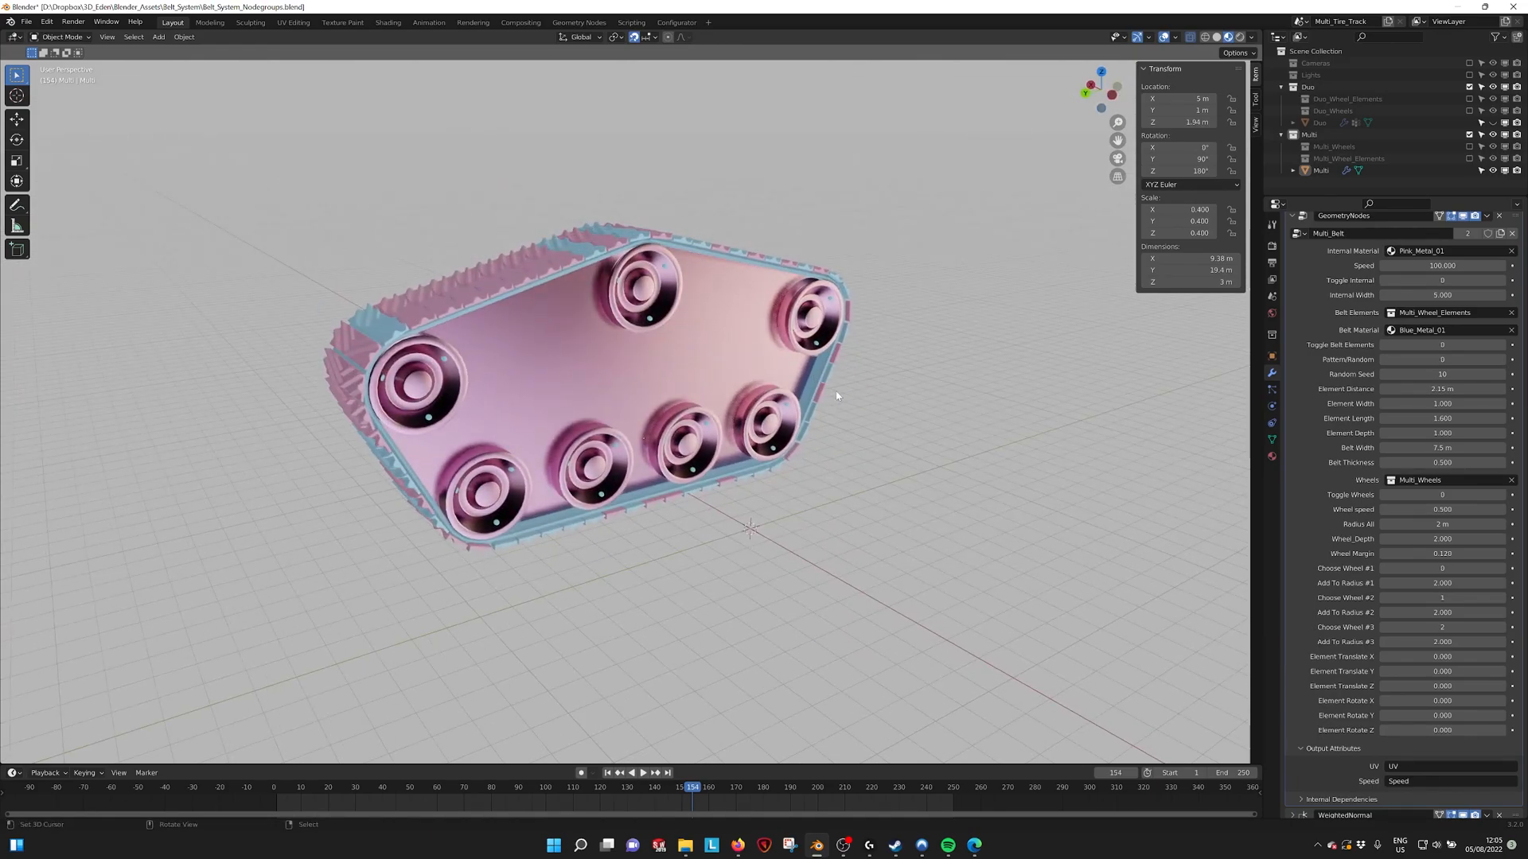
{"action": "left_click_drag", "start_coordinate": [1442, 524], "coordinate": [1471, 524]}
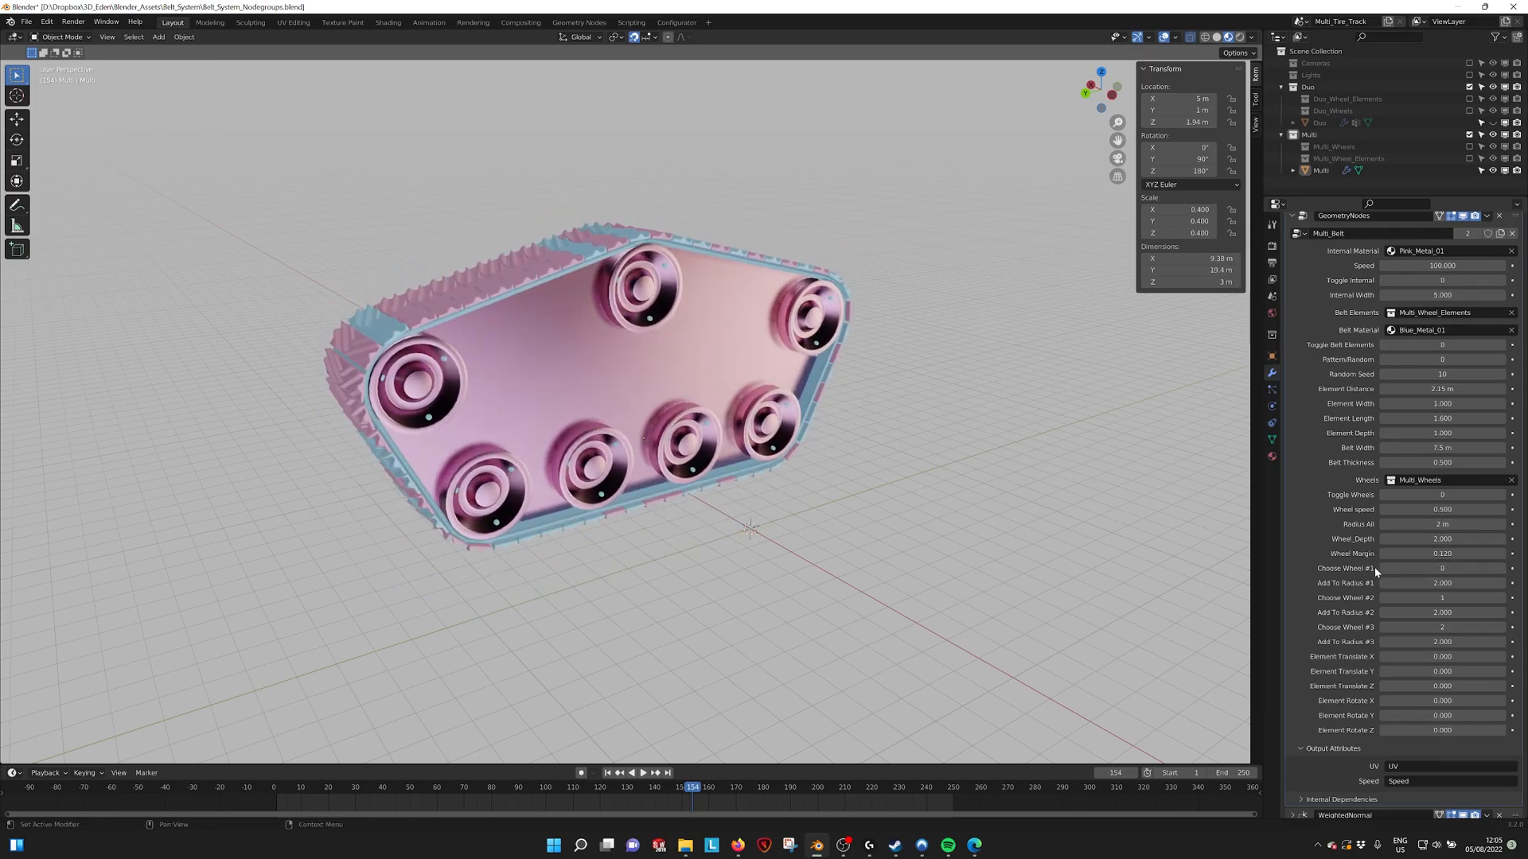
{"action": "mouse_move", "coordinate": [1442, 582]}
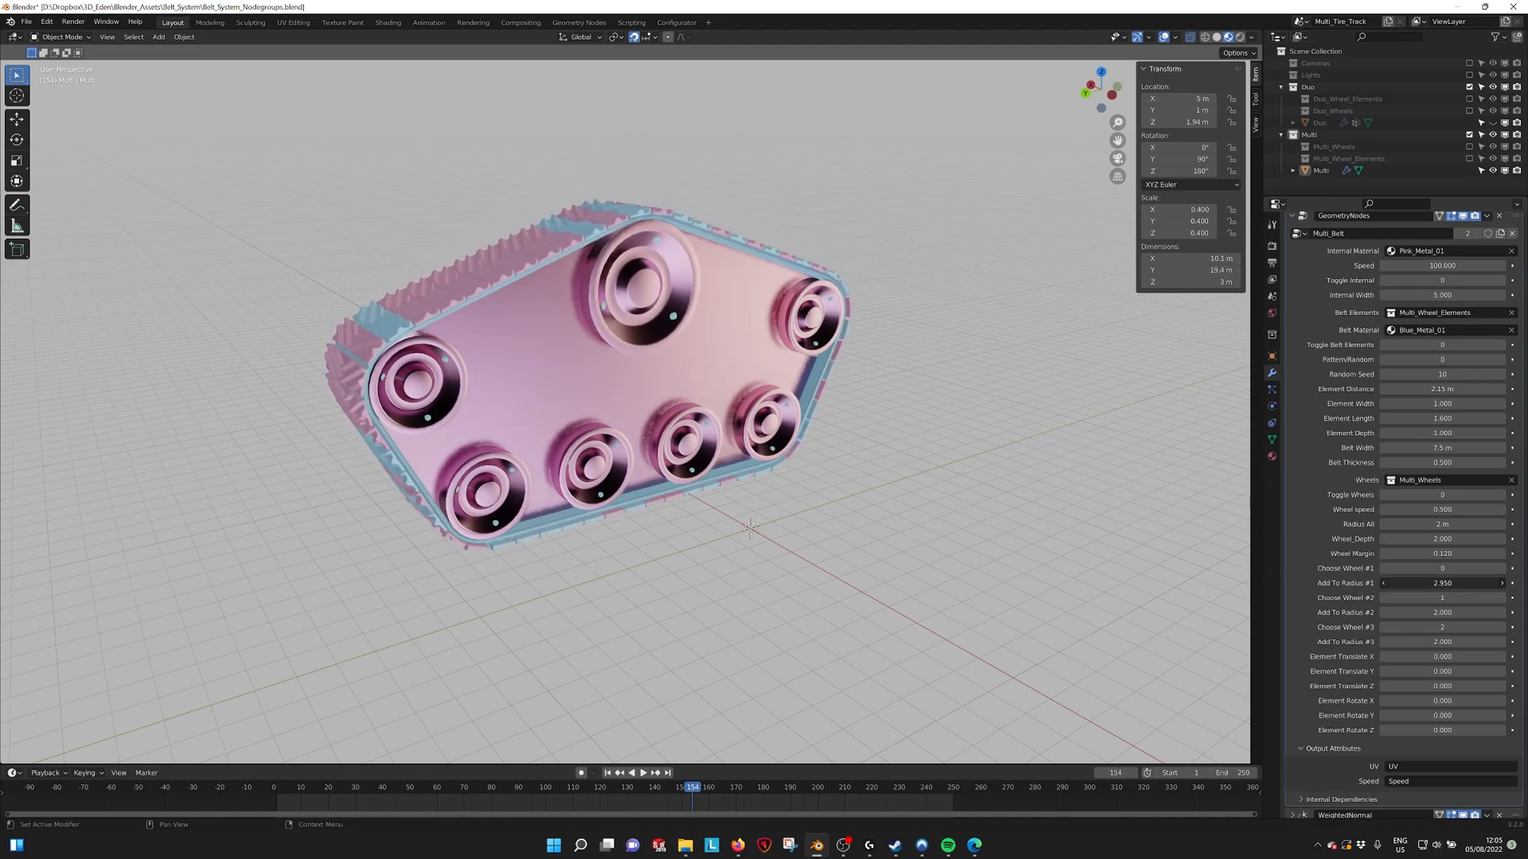
{"action": "left_click_drag", "start_coordinate": [1413, 582], "coordinate": [1461, 583]}
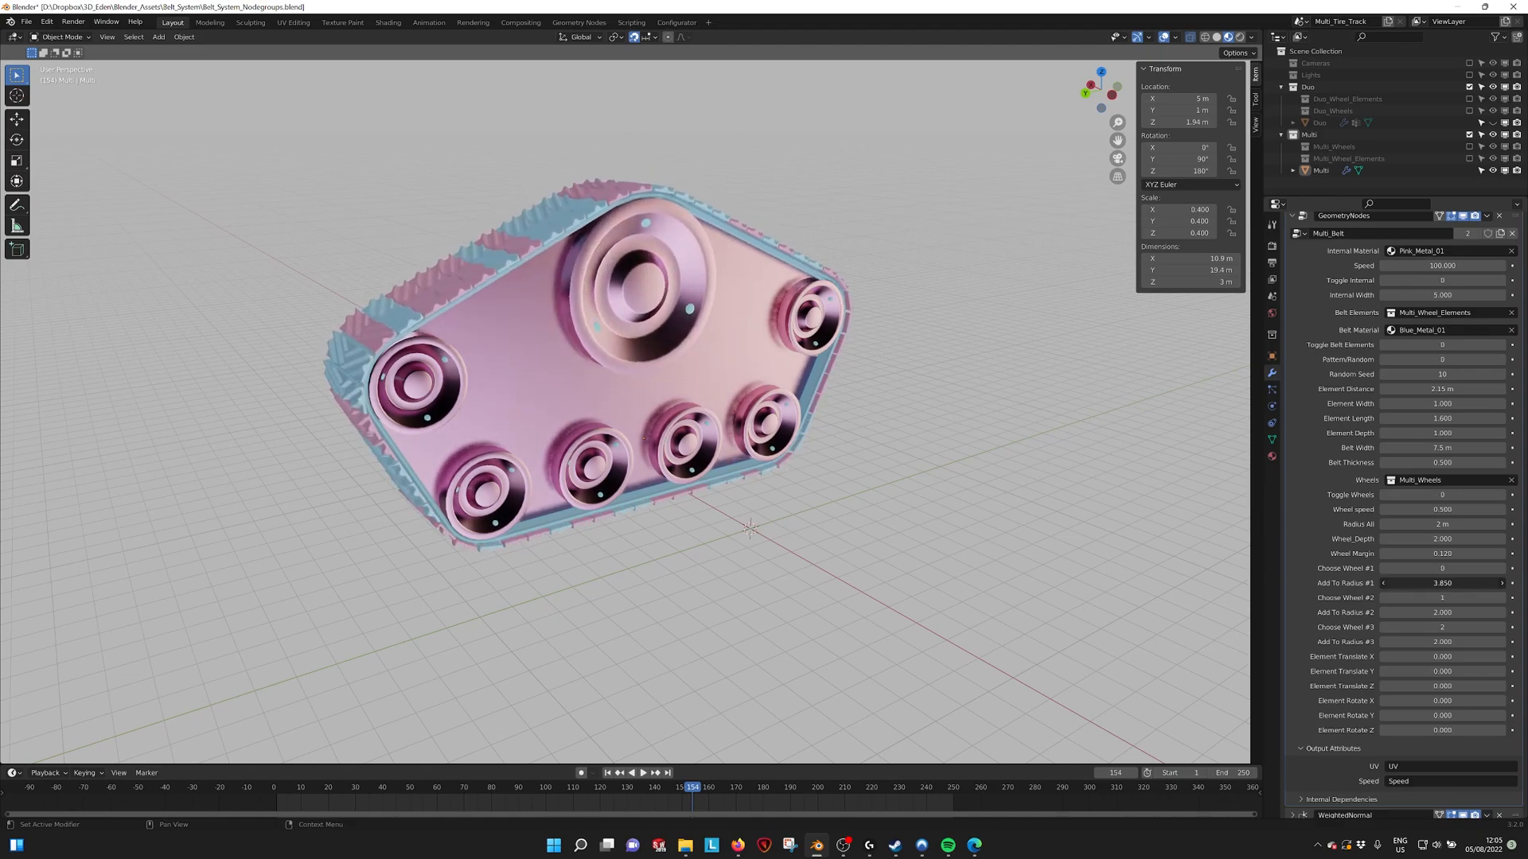
Try different Choose Wheel #1 values and reset Add To Radius #2 to normal.
{"action": "left_click", "coordinate": [1442, 568]}
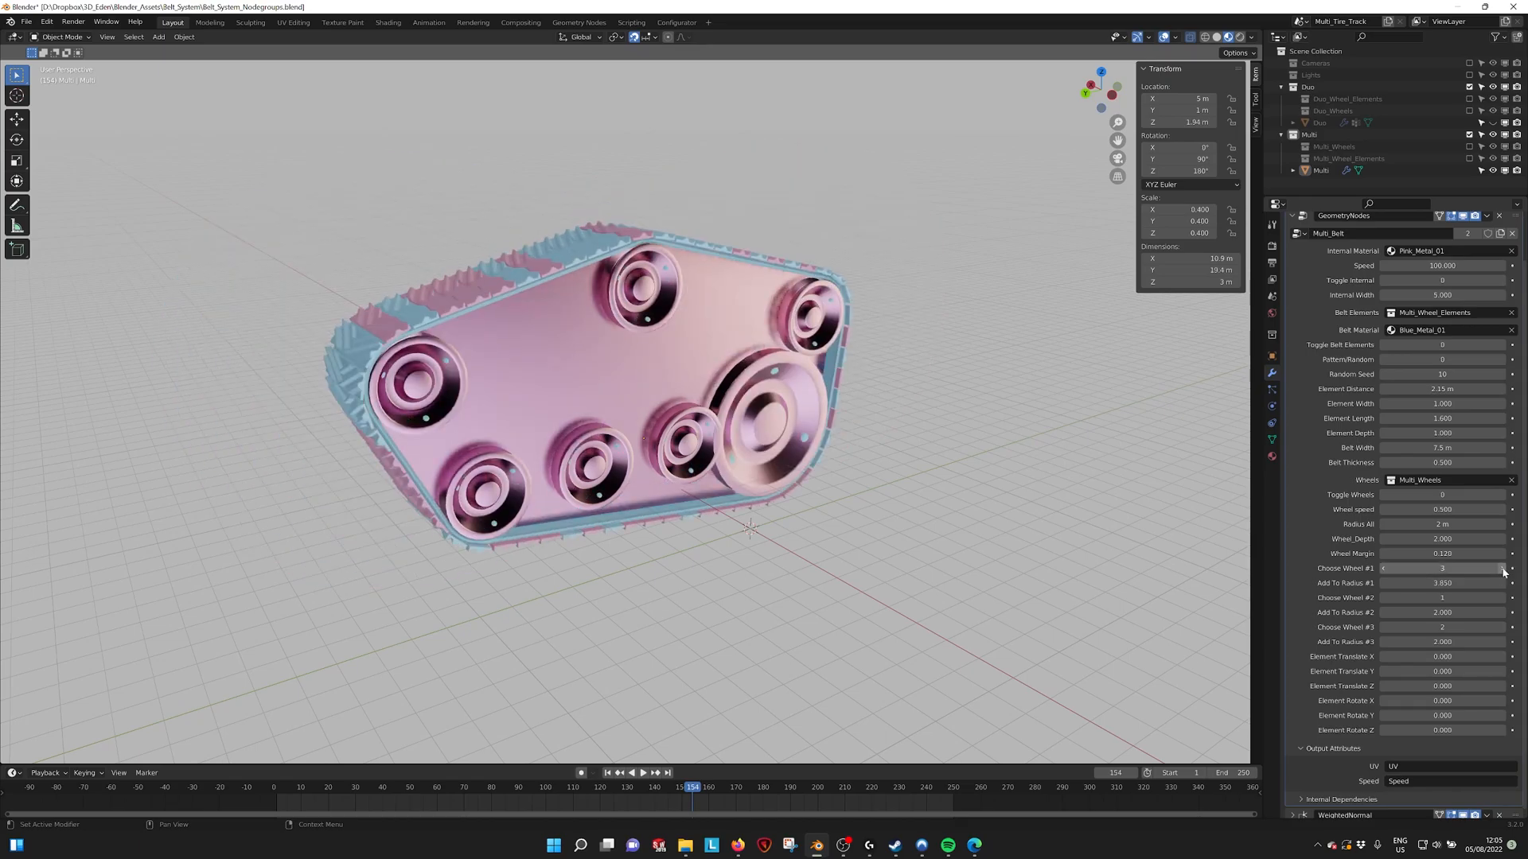
{"action": "left_click_drag", "start_coordinate": [1461, 568], "coordinate": [1440, 568]}
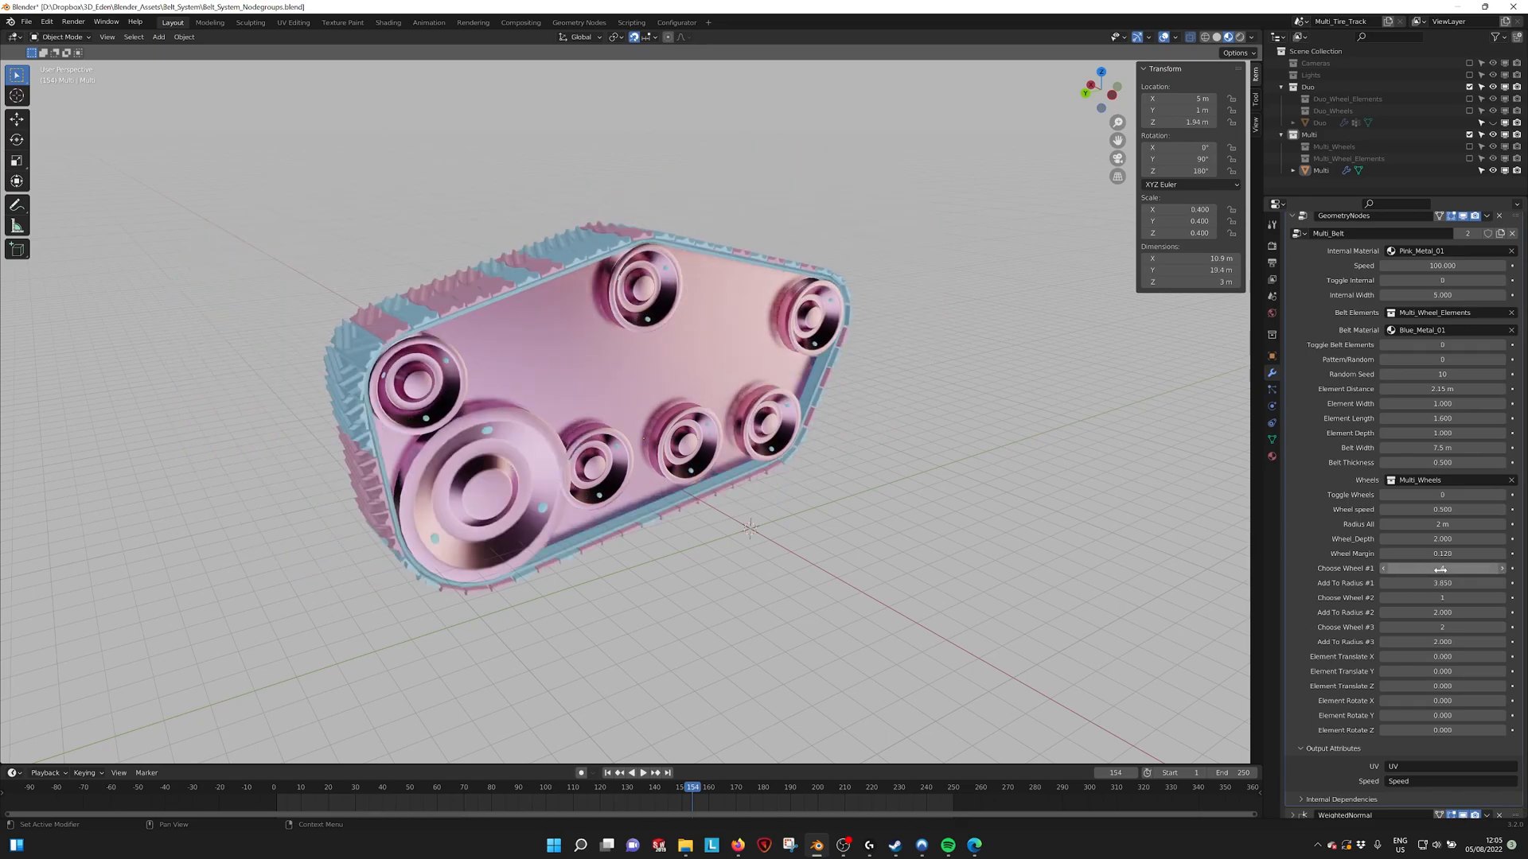
{"action": "left_click_drag", "start_coordinate": [1423, 568], "coordinate": [1451, 568]}
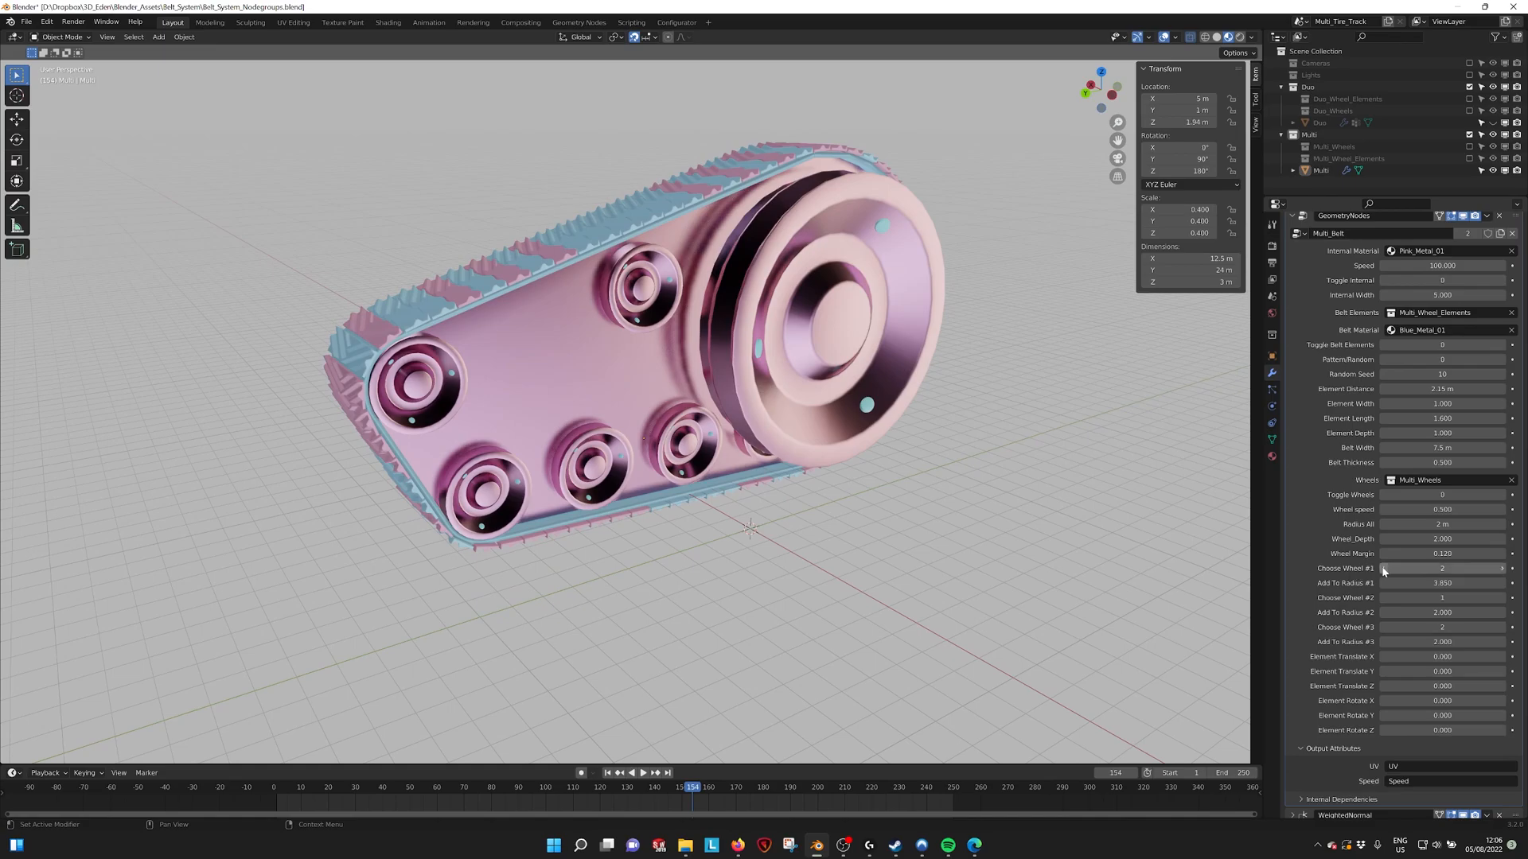
{"action": "mouse_move", "coordinate": [1381, 569]}
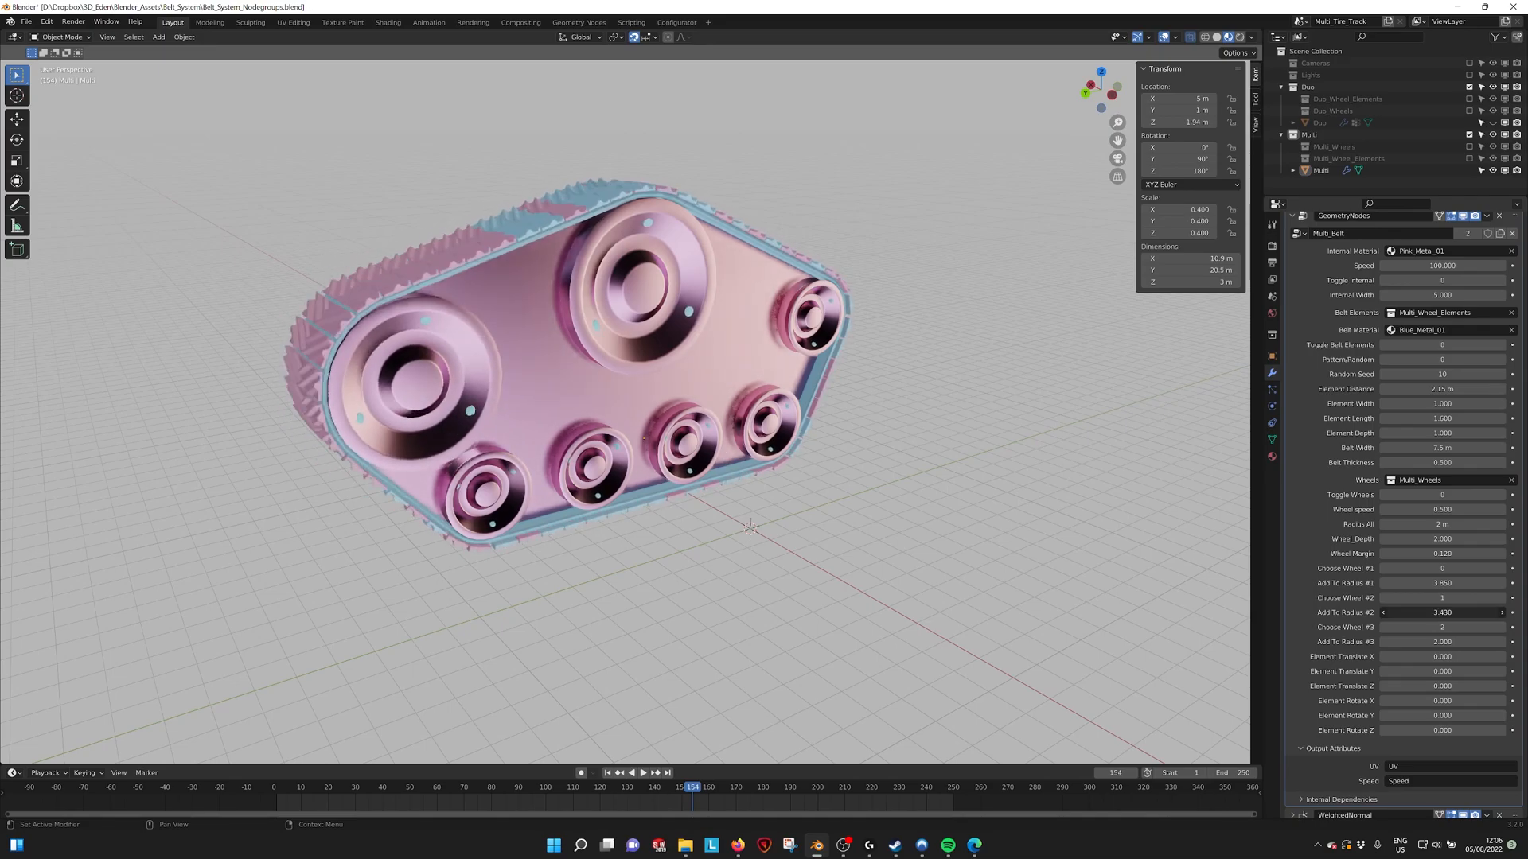
{"action": "left_click_drag", "start_coordinate": [1446, 611], "coordinate": [1423, 611]}
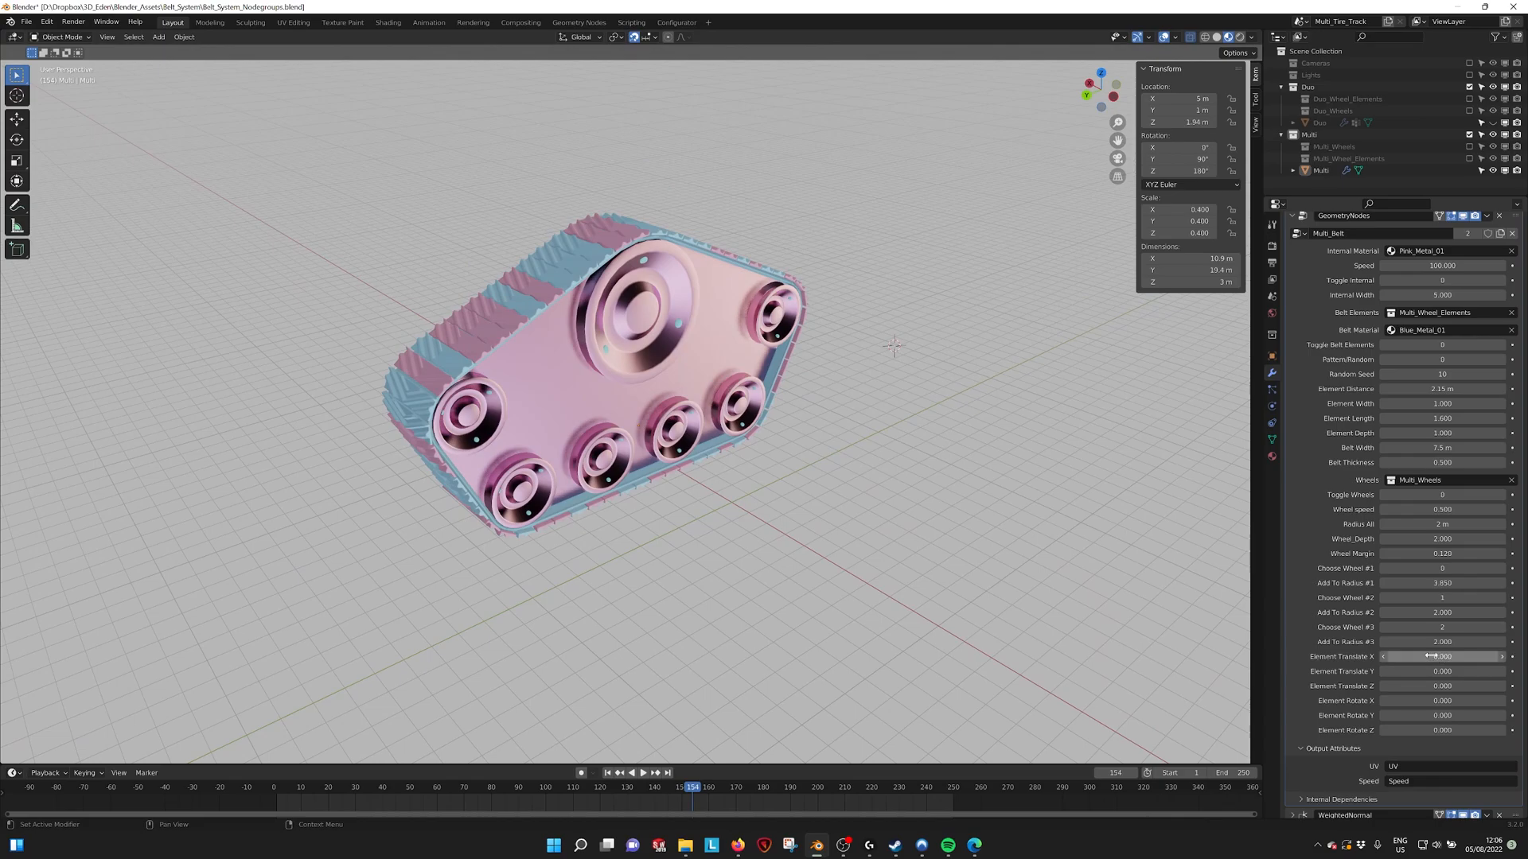
{"action": "left_click_drag", "start_coordinate": [1442, 656], "coordinate": [1461, 656]}
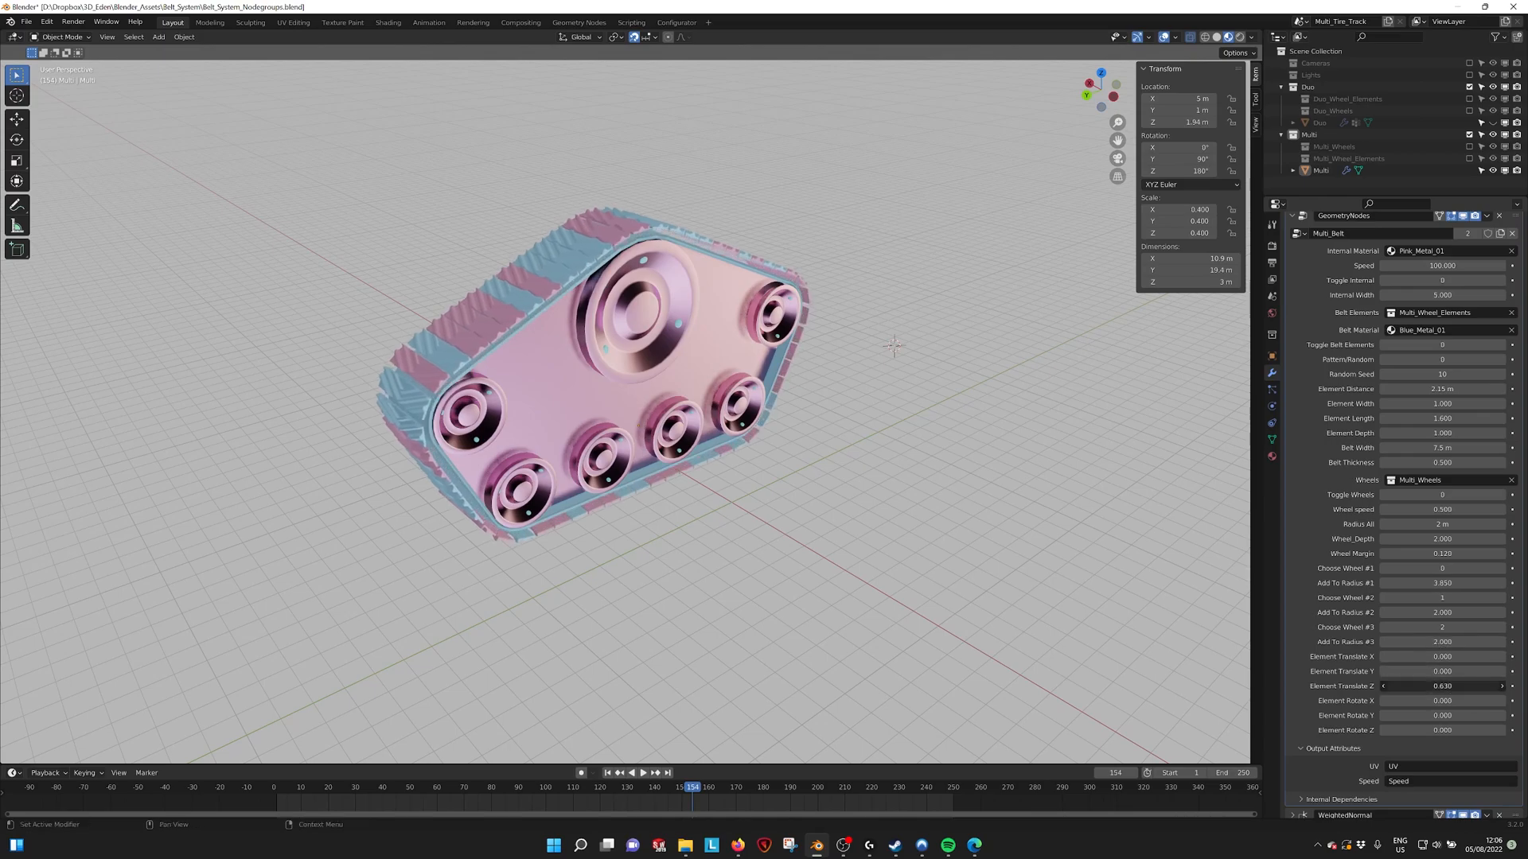
{"action": "left_click_drag", "start_coordinate": [1452, 685], "coordinate": [1404, 684]}
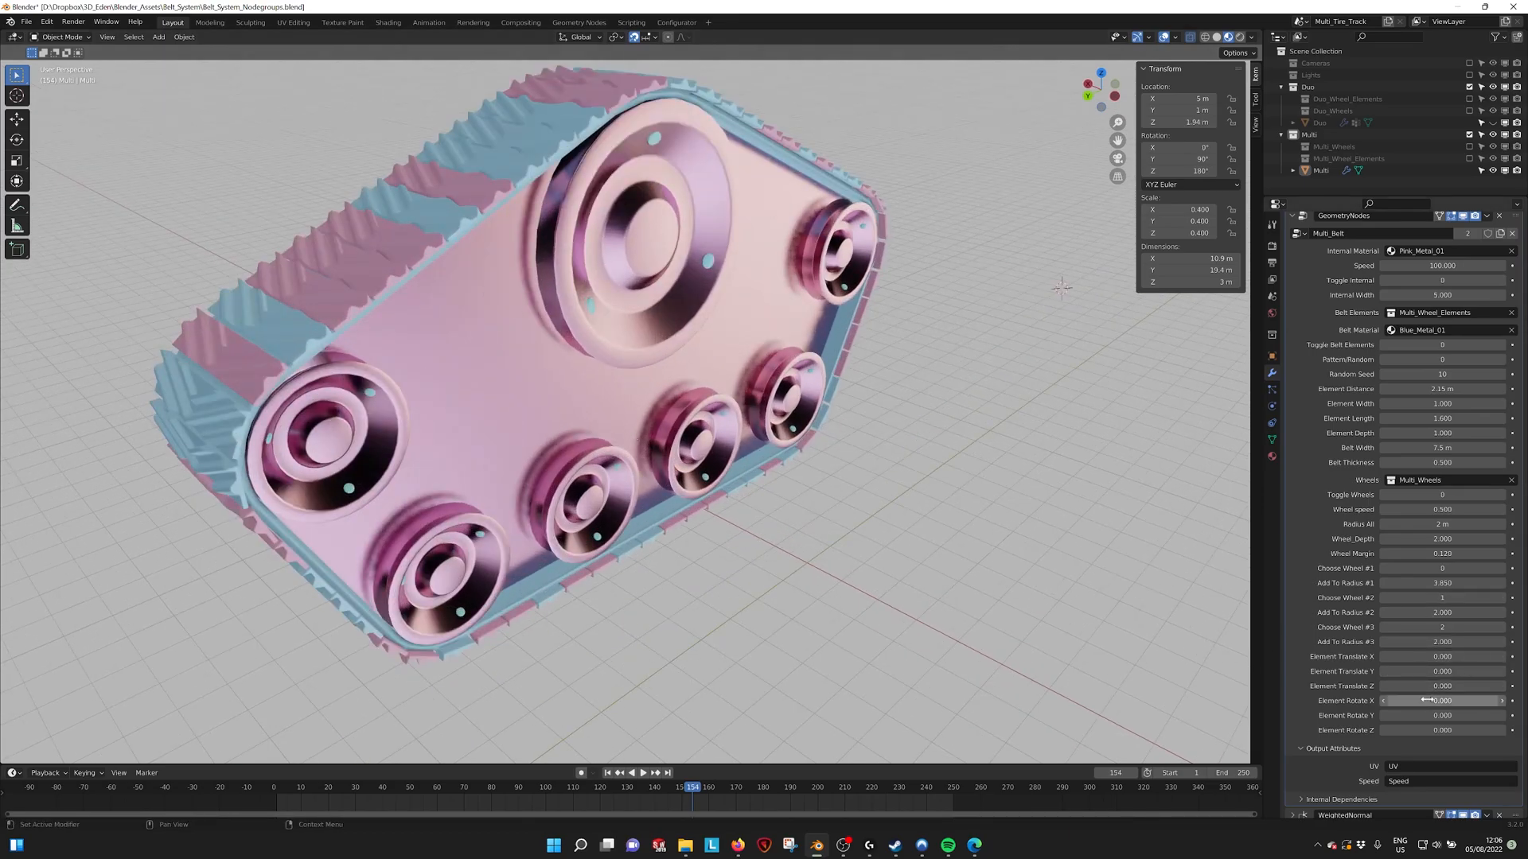
{"action": "left_click_drag", "start_coordinate": [1442, 701], "coordinate": [1442, 714]}
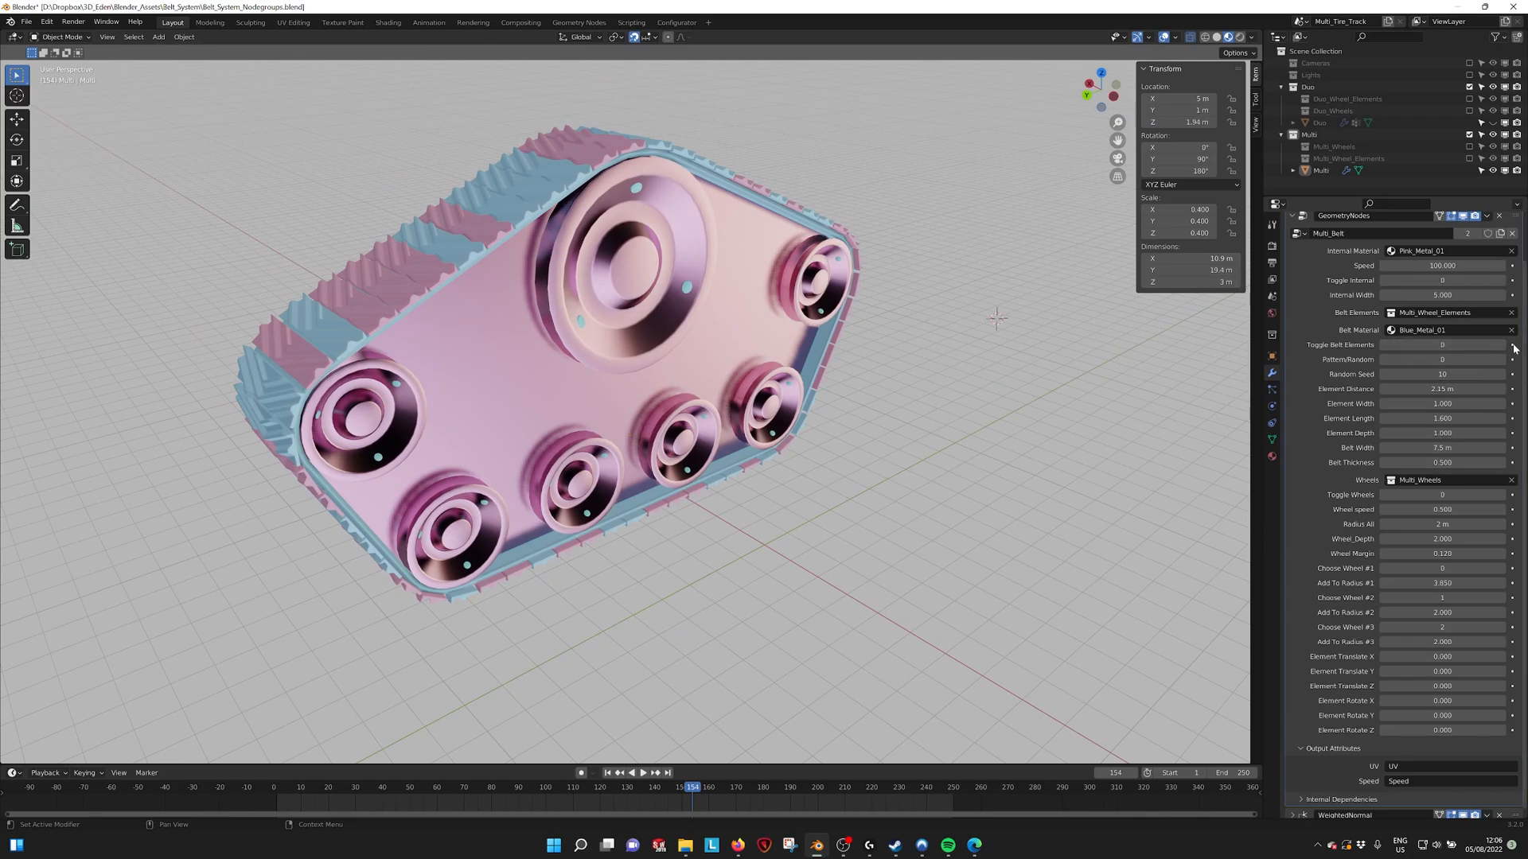
Set the tank belt to a solid band, bring back the Duo belt and play its animation.
{"action": "left_click", "coordinate": [1442, 344]}
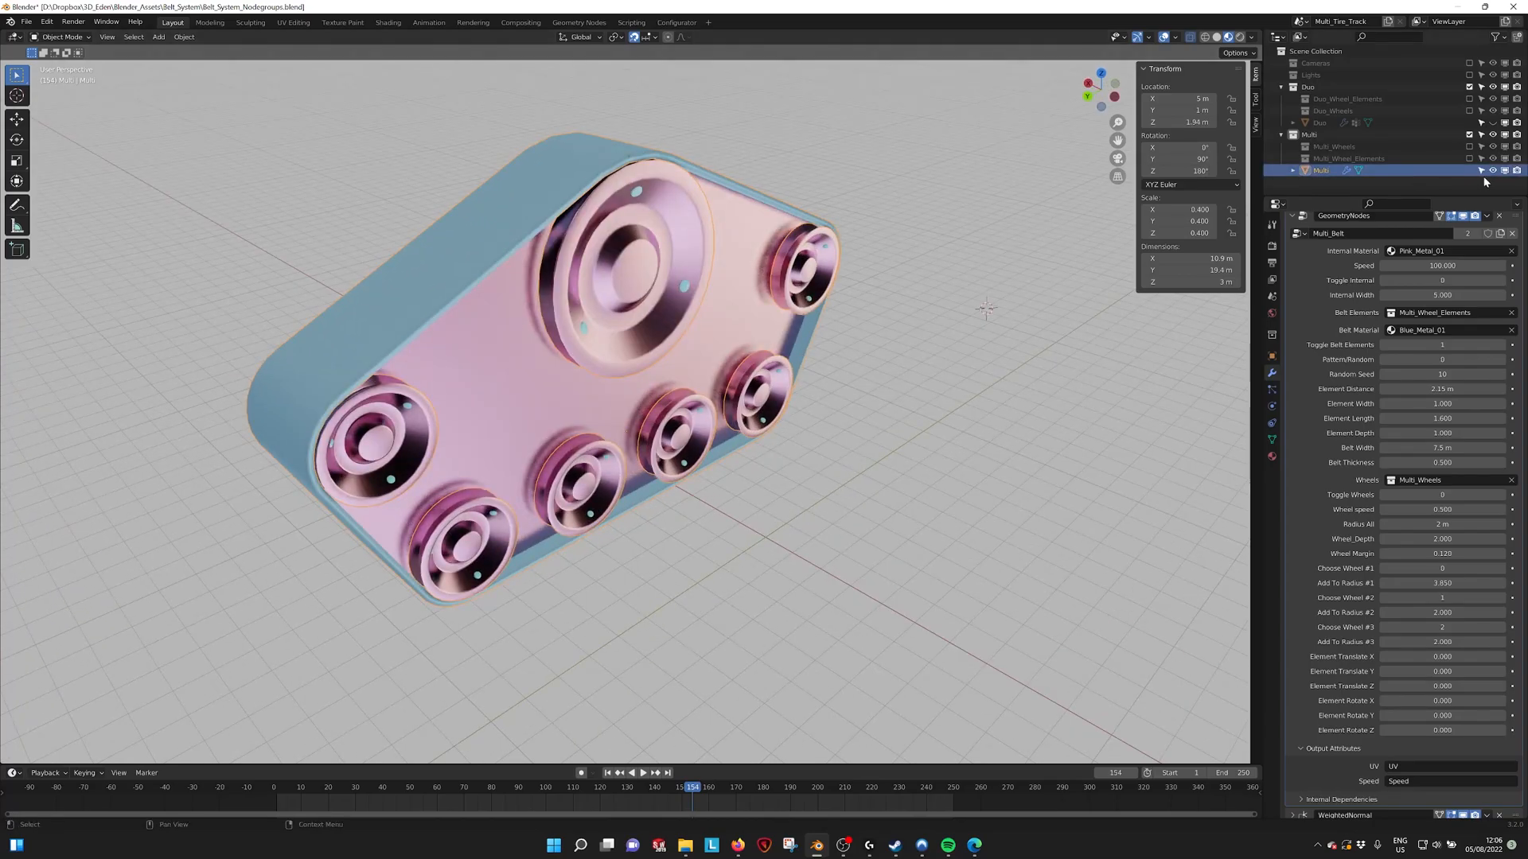
{"action": "left_click", "coordinate": [1318, 122]}
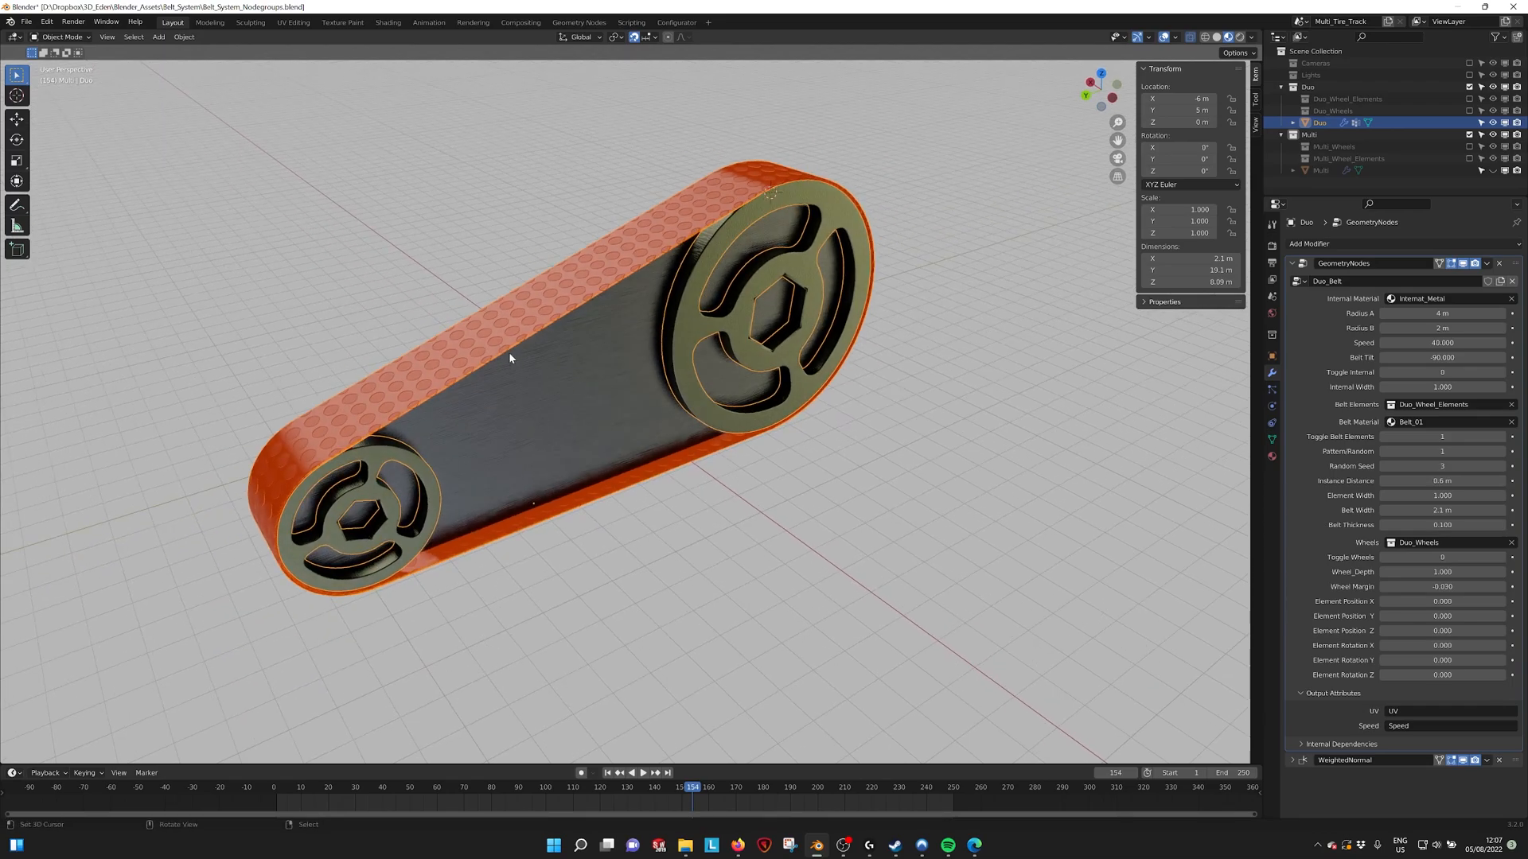
{"action": "left_click", "coordinate": [638, 774]}
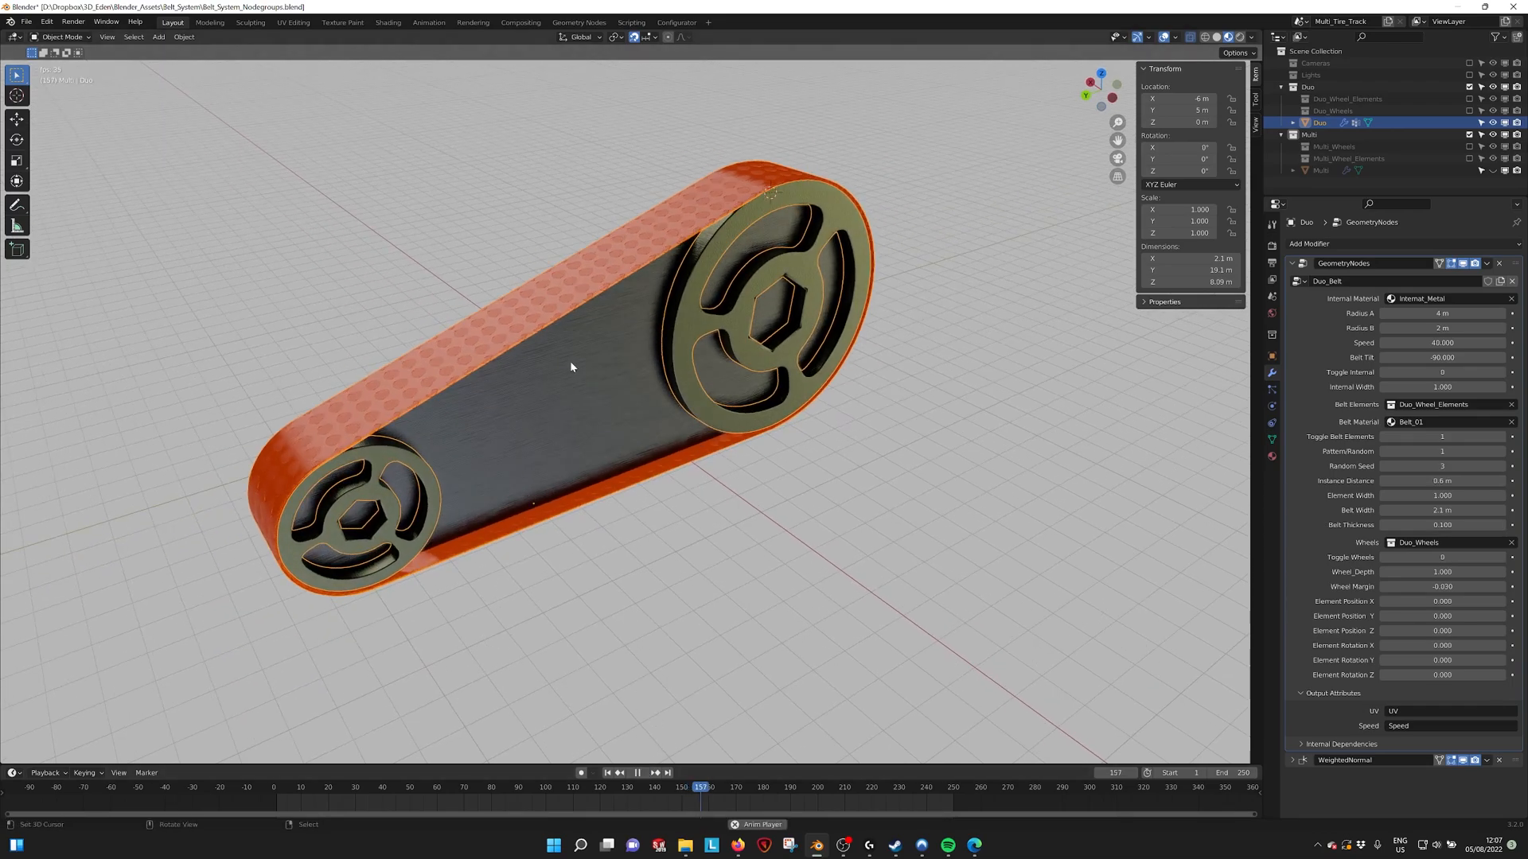